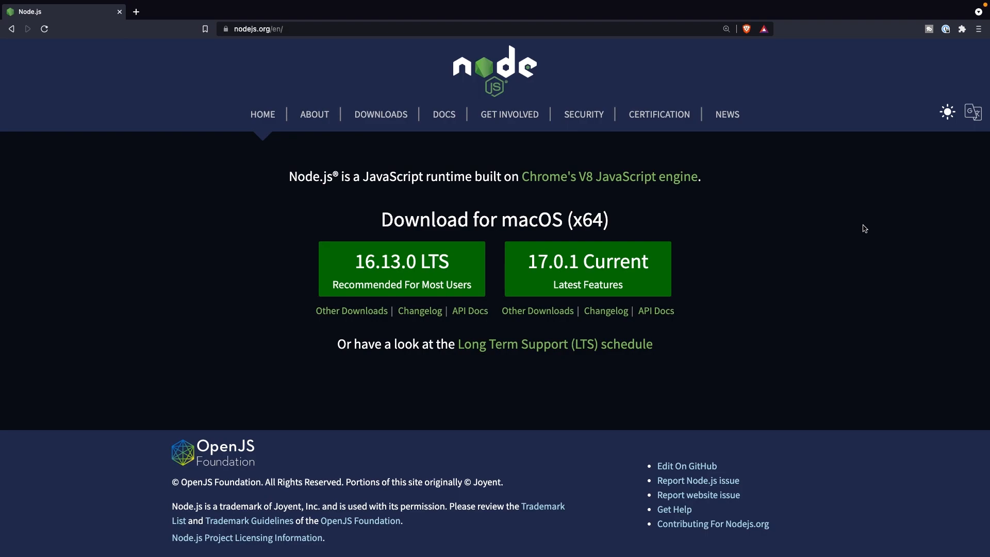
mouse_move(376, 159)
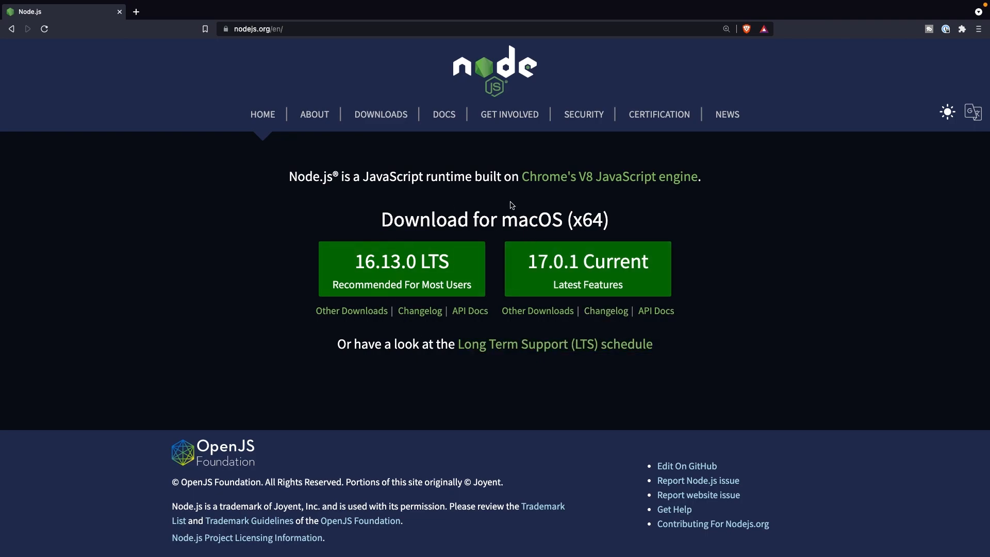
Step: Download the Node.js 17.0.1 Current macOS installer package from nodejs.org to the Desktop
double_click(531, 219)
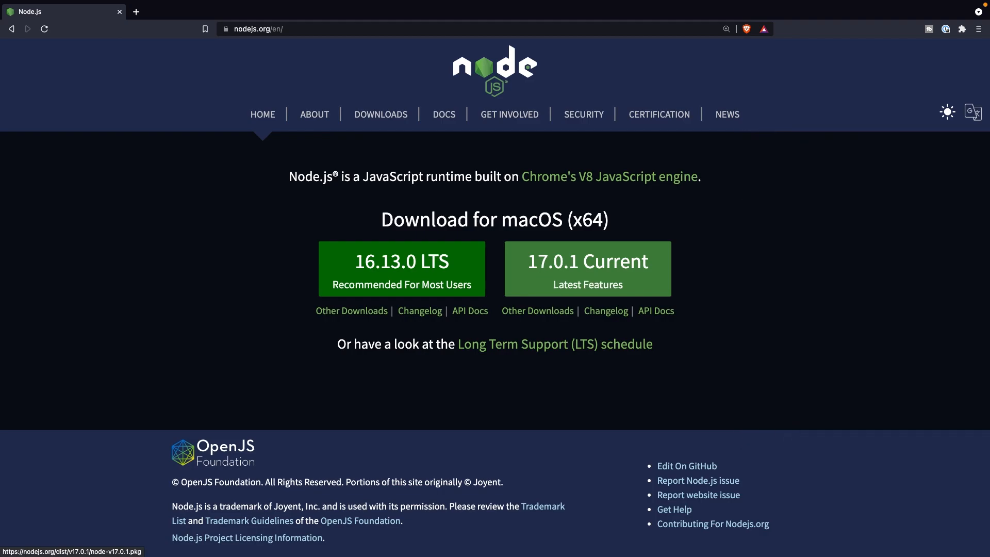
click(586, 268)
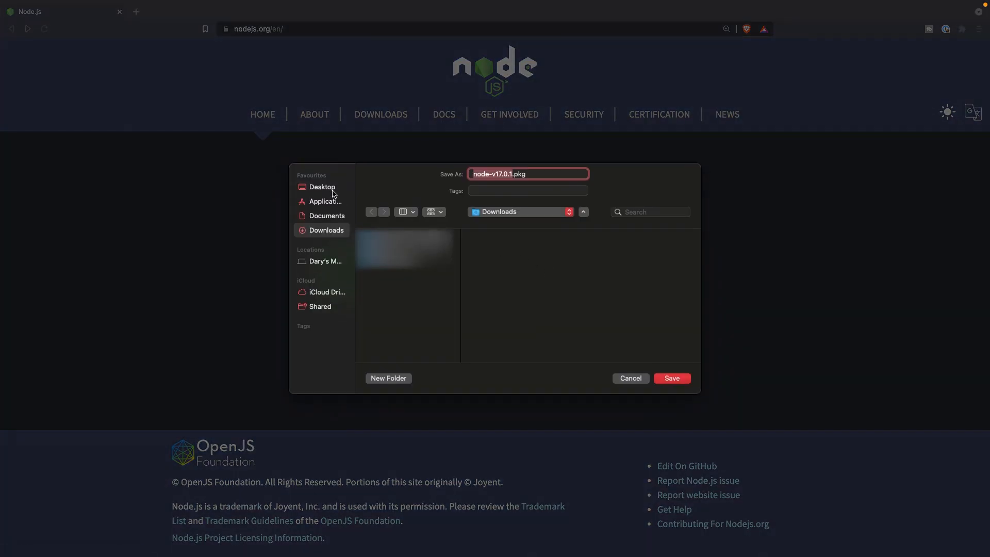
click(321, 187)
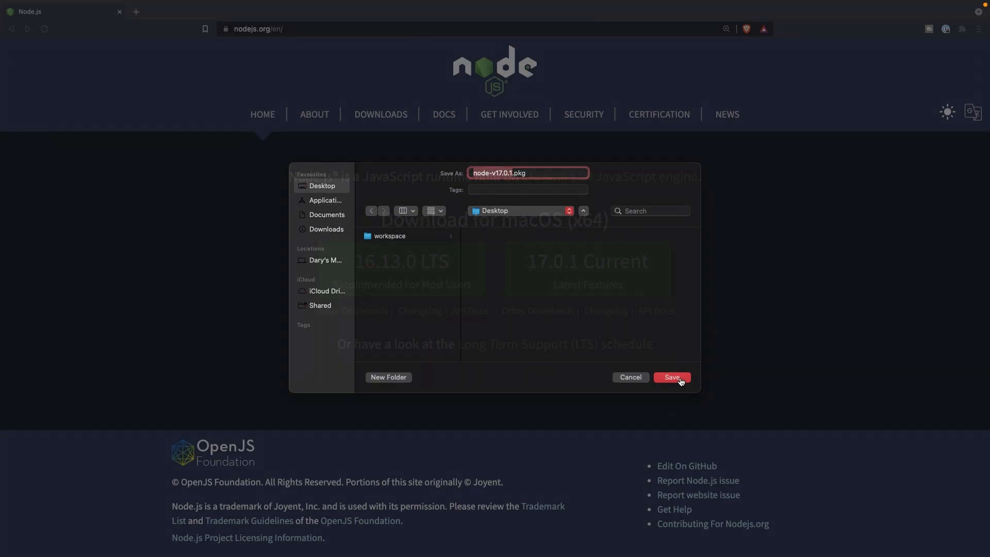
click(671, 377)
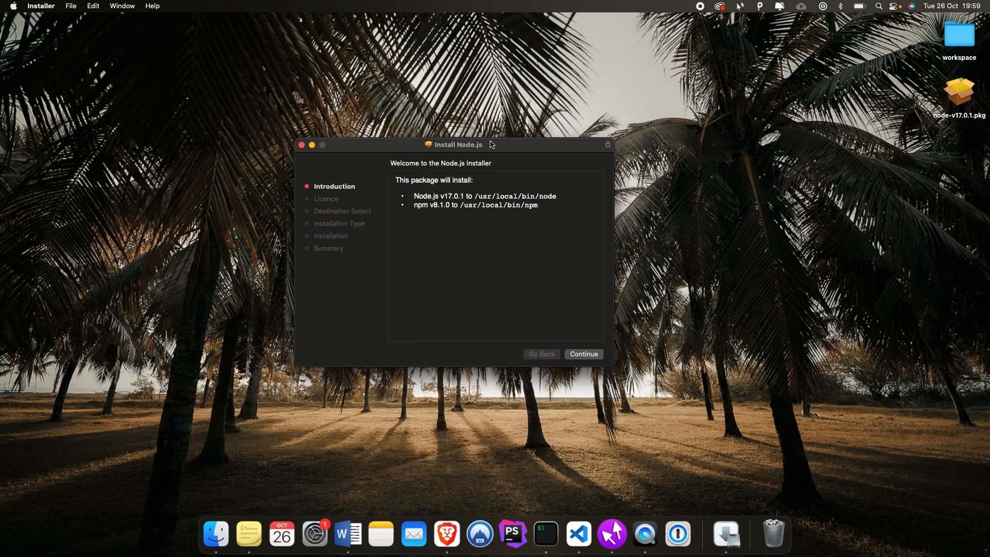
Step: Accept the licence and install Node.js v17.0.1 with npm on Macintosh HD, authorising with the password
click(582, 353)
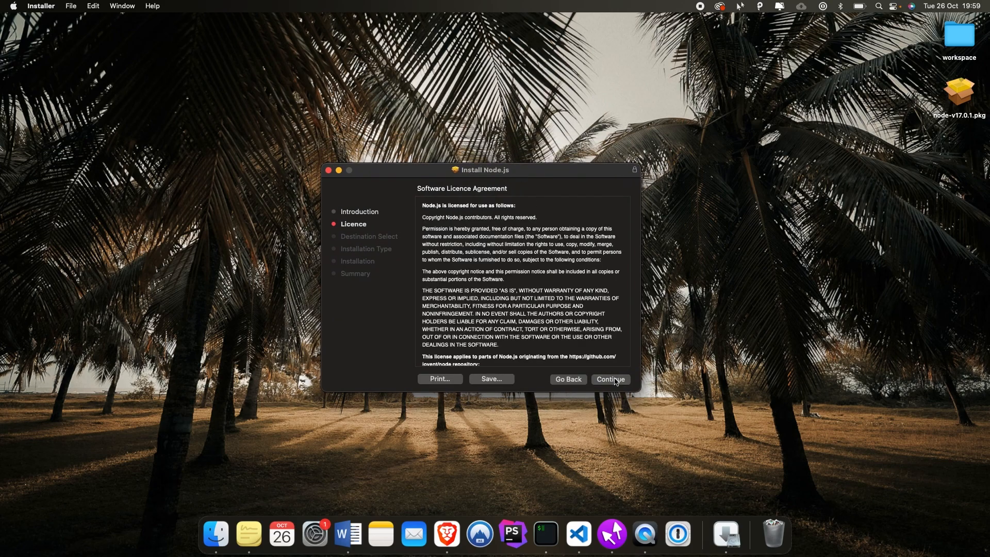
click(608, 379)
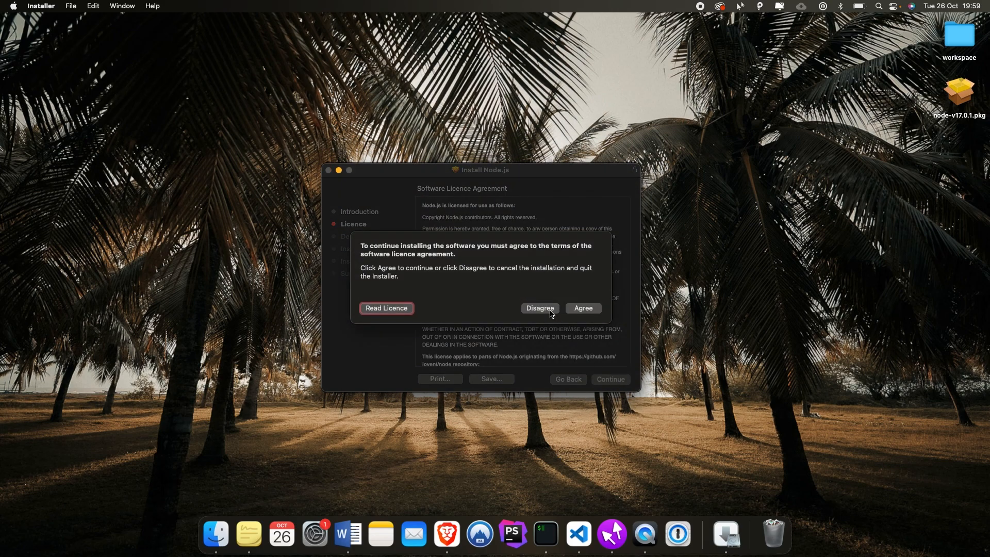
click(582, 308)
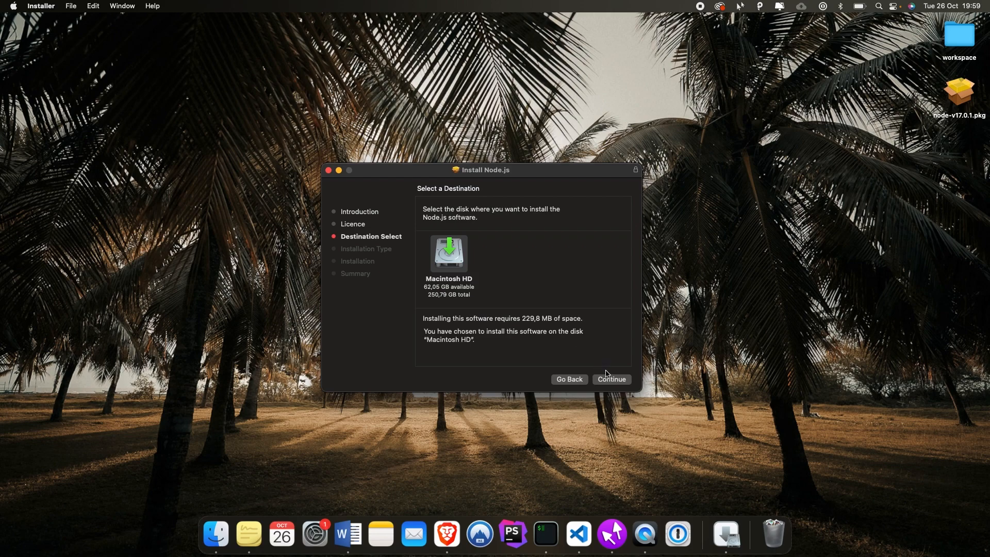
mouse_move(608, 381)
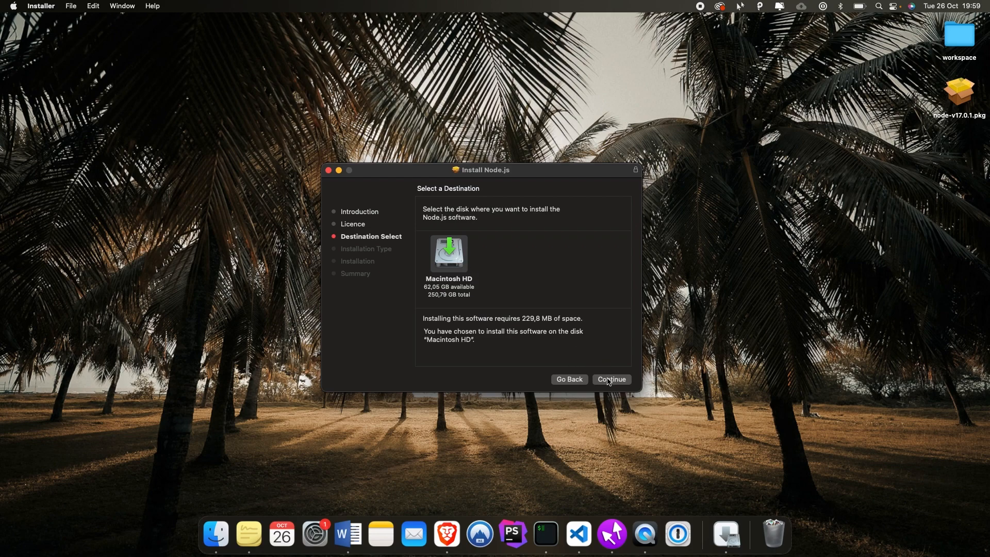
click(611, 379)
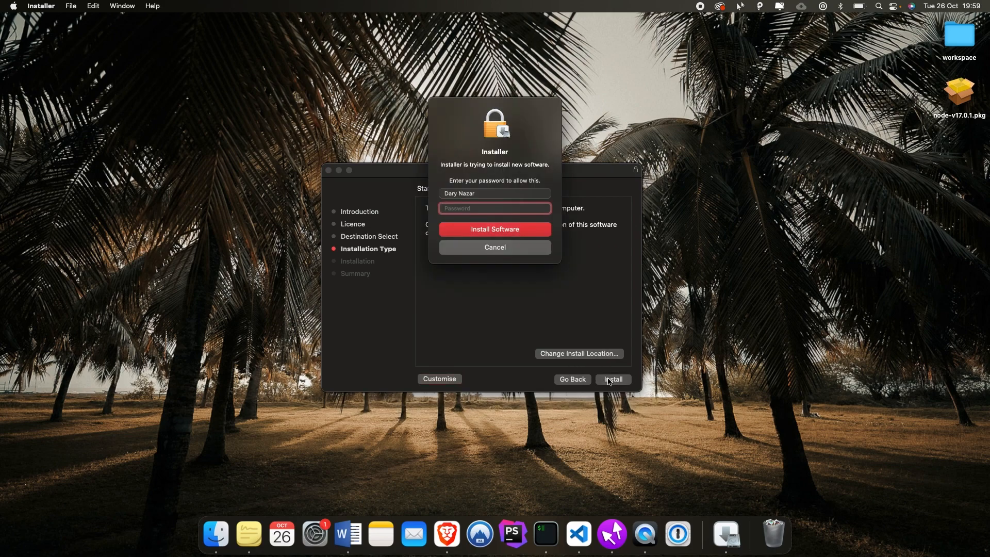
text(password)
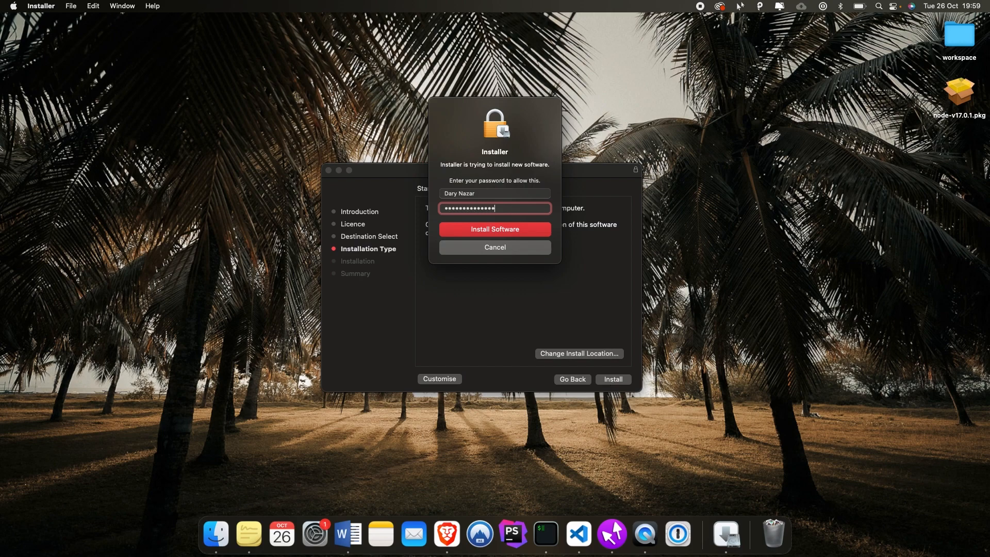
click(495, 229)
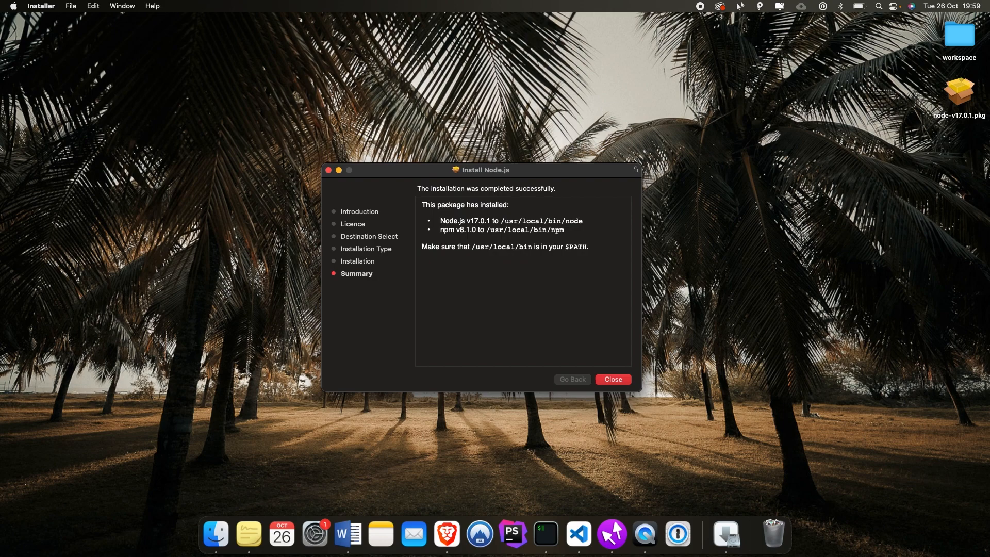
mouse_move(427, 207)
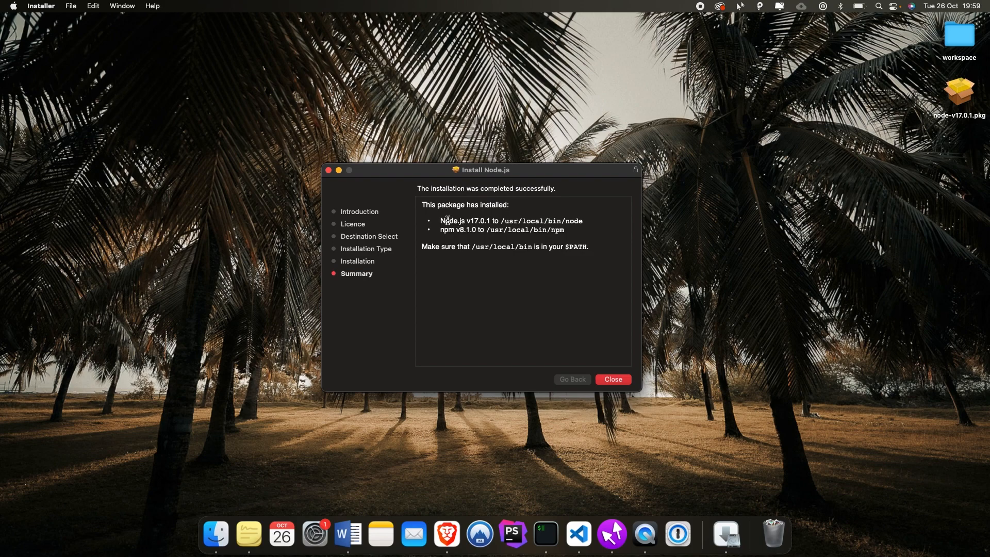
mouse_move(447, 229)
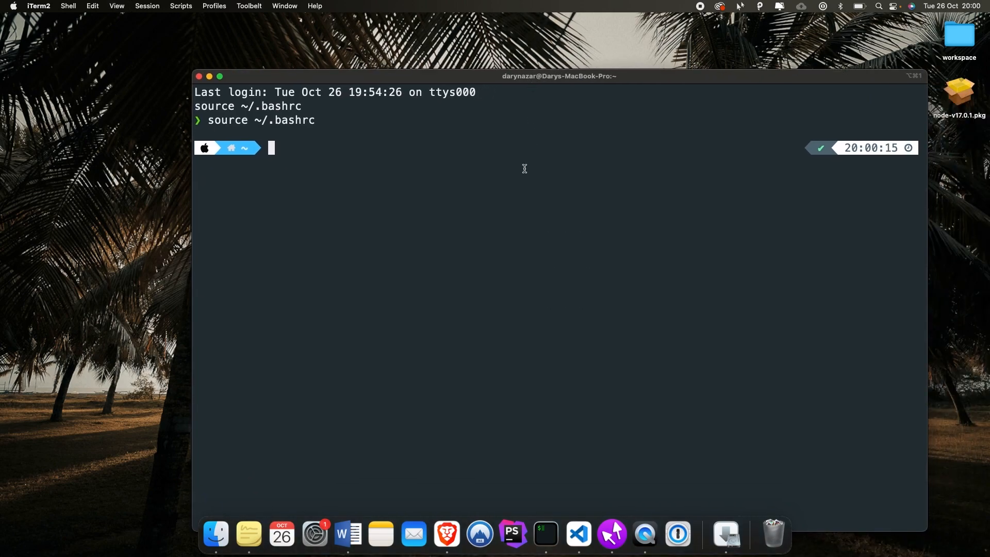
Step: Run npm -v and node -v to confirm npm 8.1.0 and Node.js v17.0.1
text(npm -v)
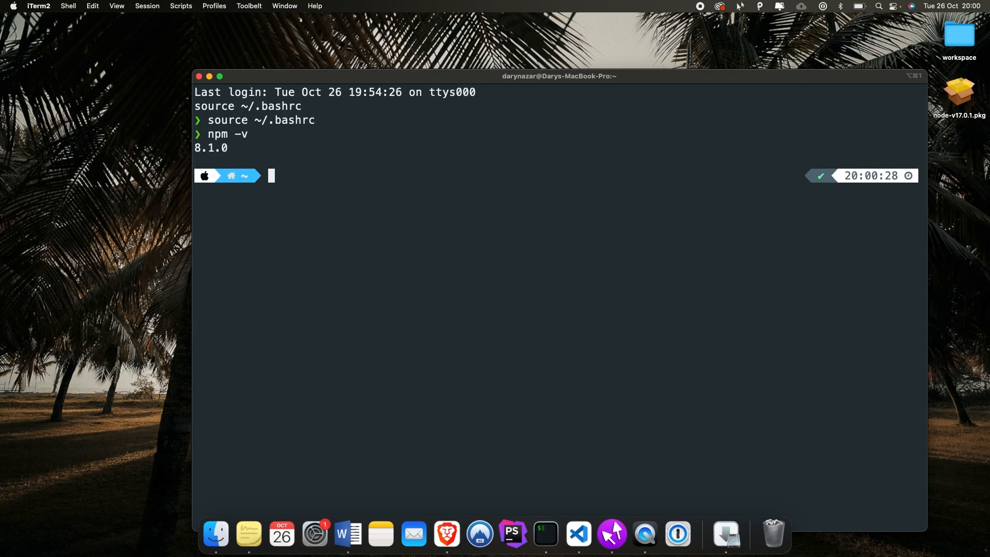
mouse_move(521, 166)
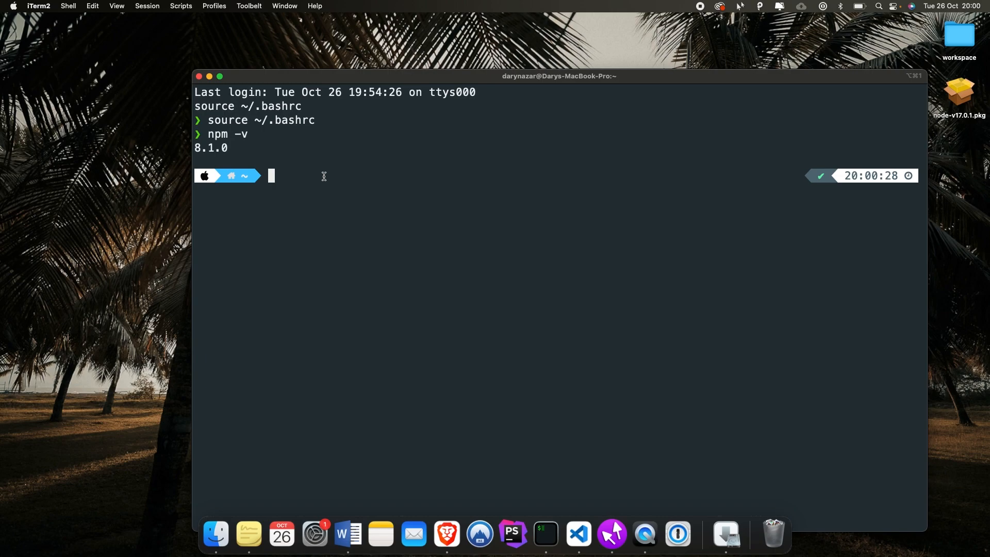
text(node)
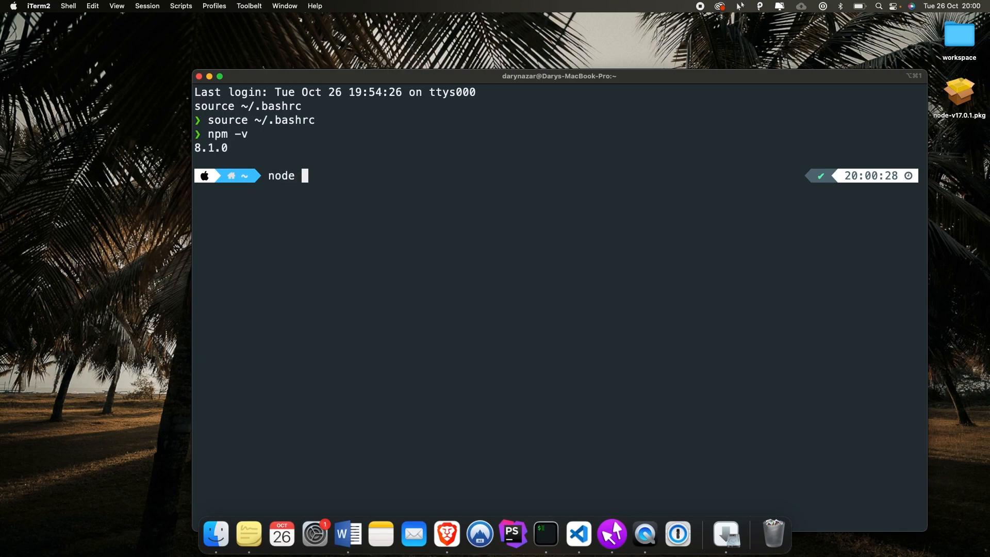
text(-v)
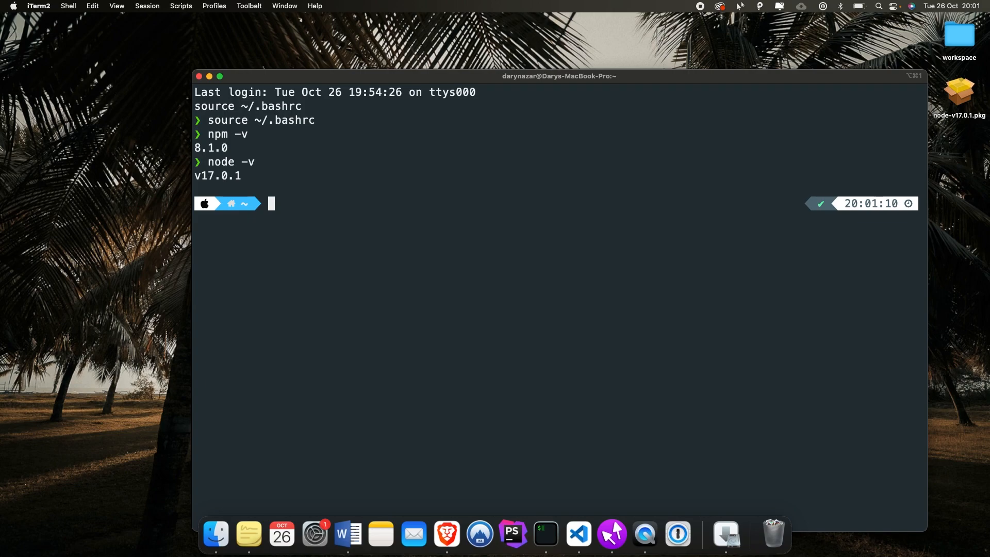
mouse_move(540, 156)
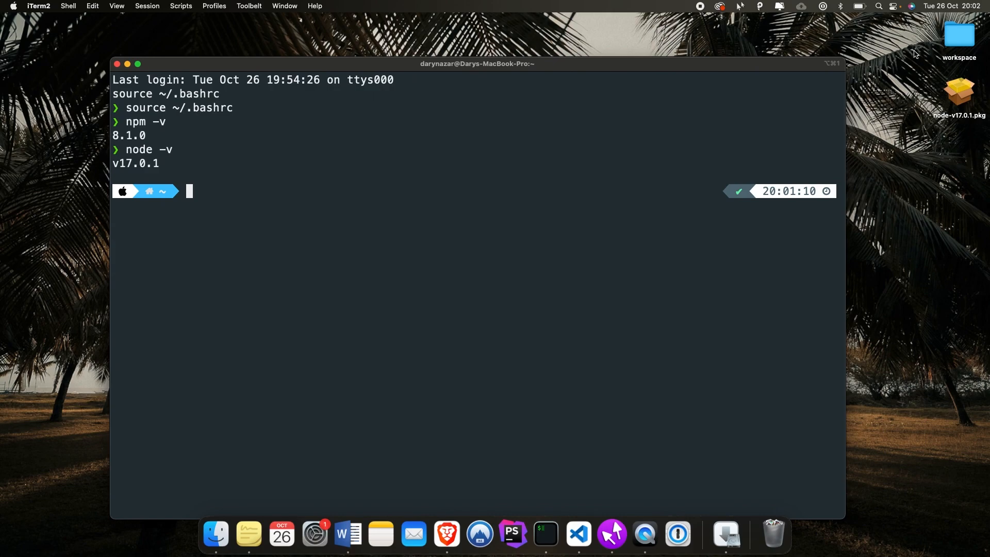
Step: Open the workspace folder and create a new folder named 'first-react-proje' inside it
double_click(958, 34)
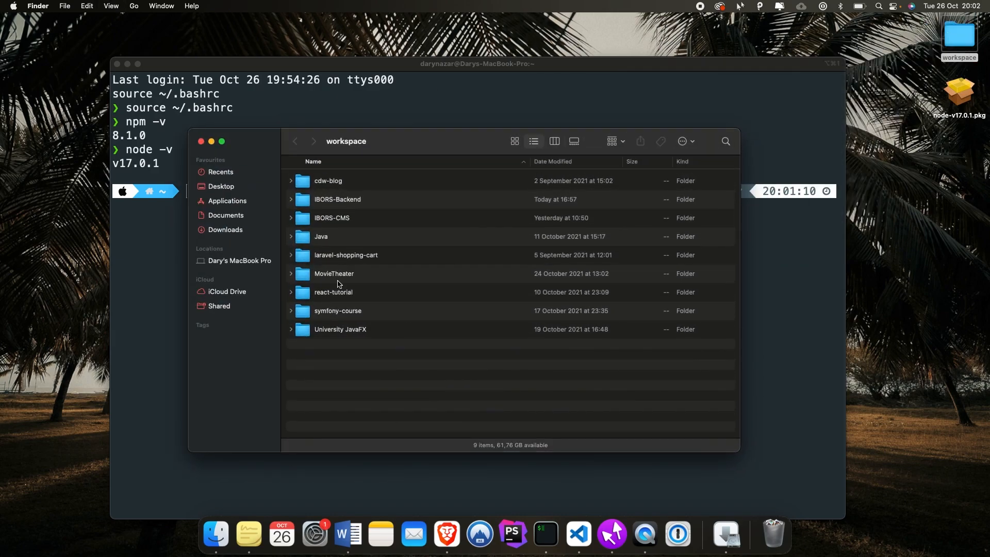
mouse_move(467, 317)
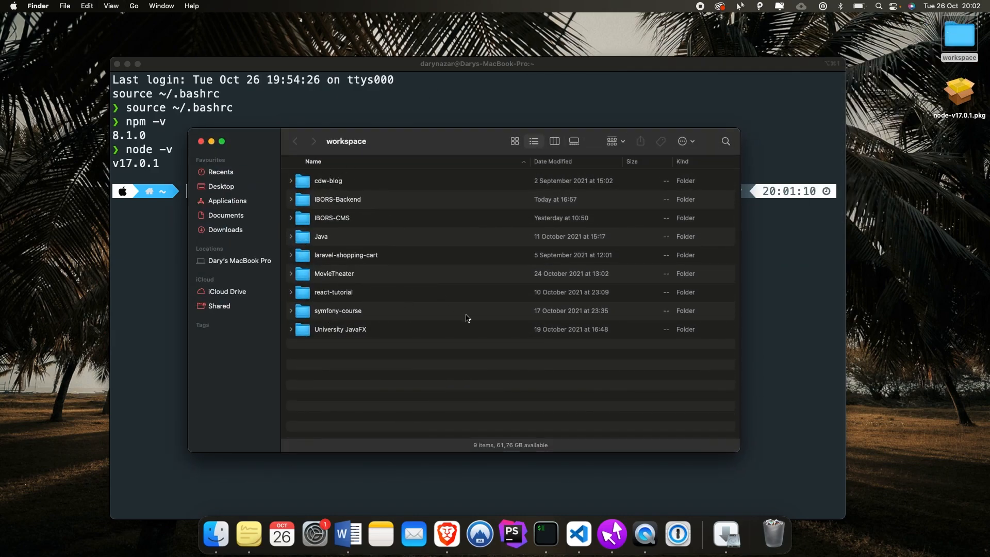
mouse_move(439, 394)
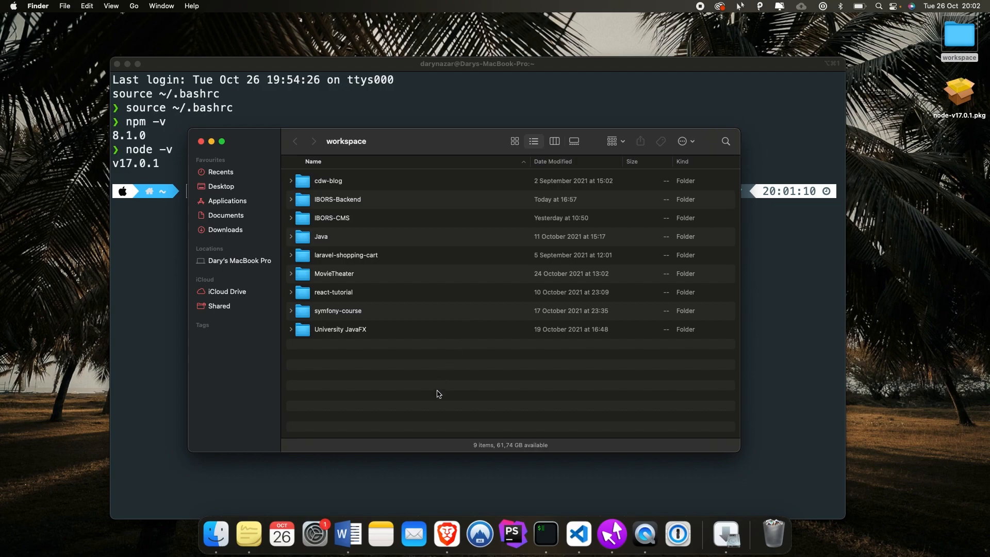
mouse_move(448, 363)
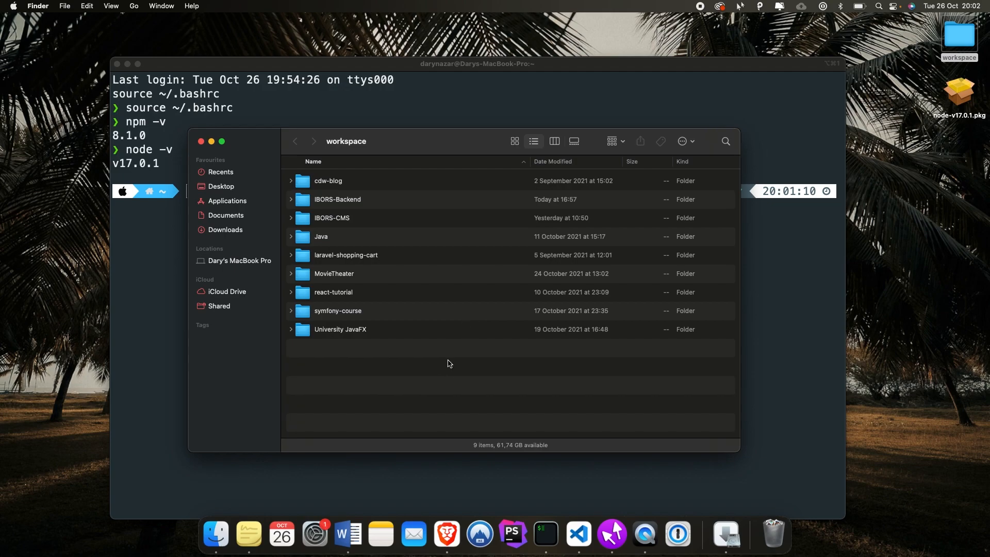
right_click(447, 363)
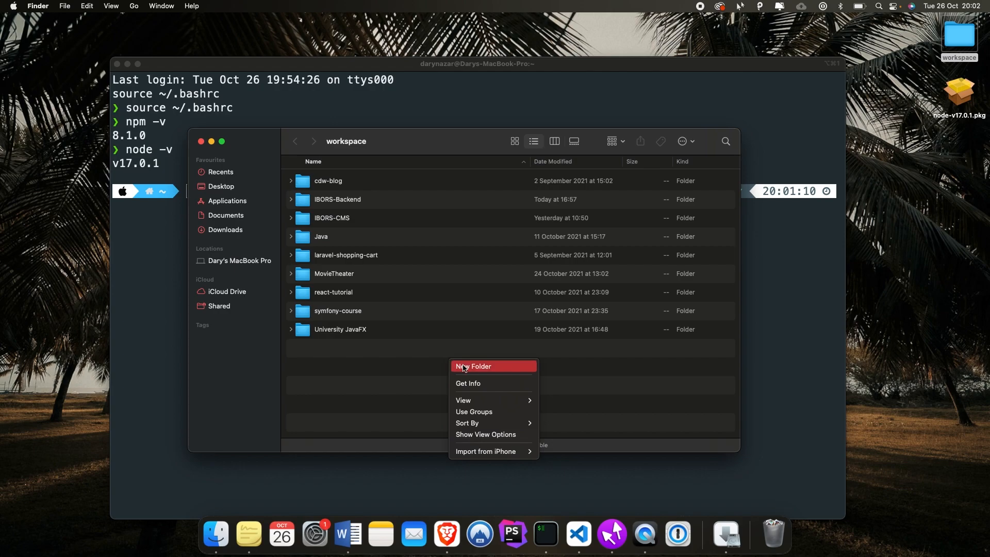
click(473, 366)
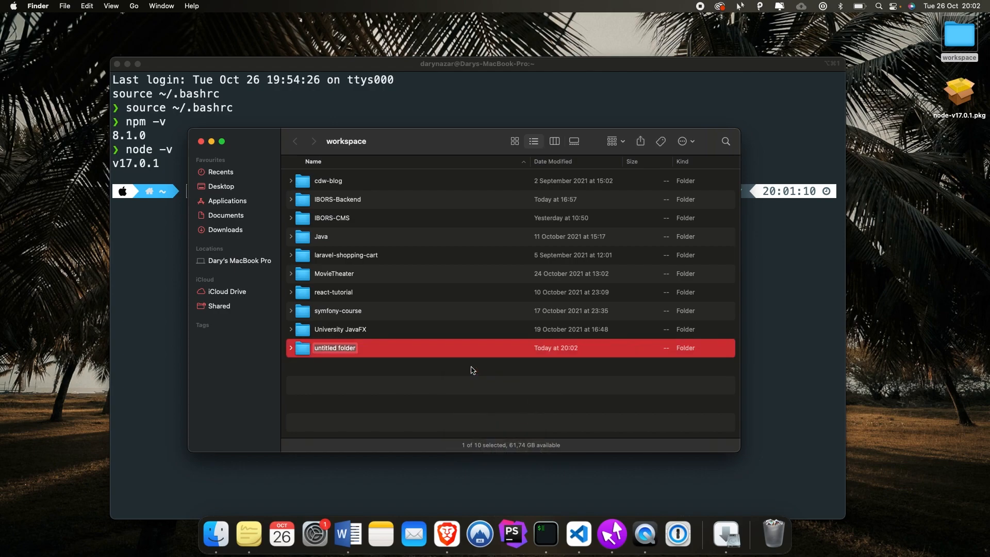
text(first-react-proje)
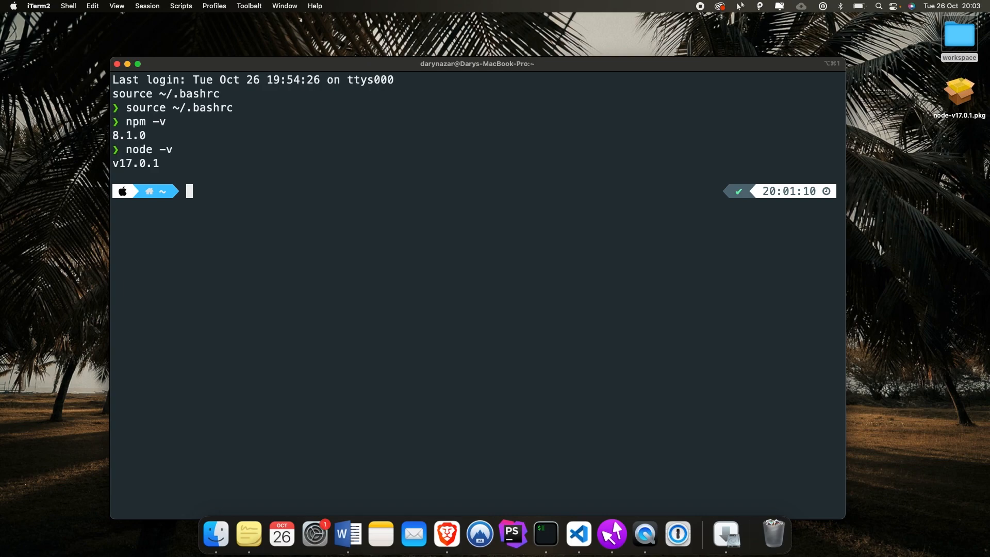
Step: Change into Desktop, list its installer package and workspace folder, then cd toward workspace
text(cd)
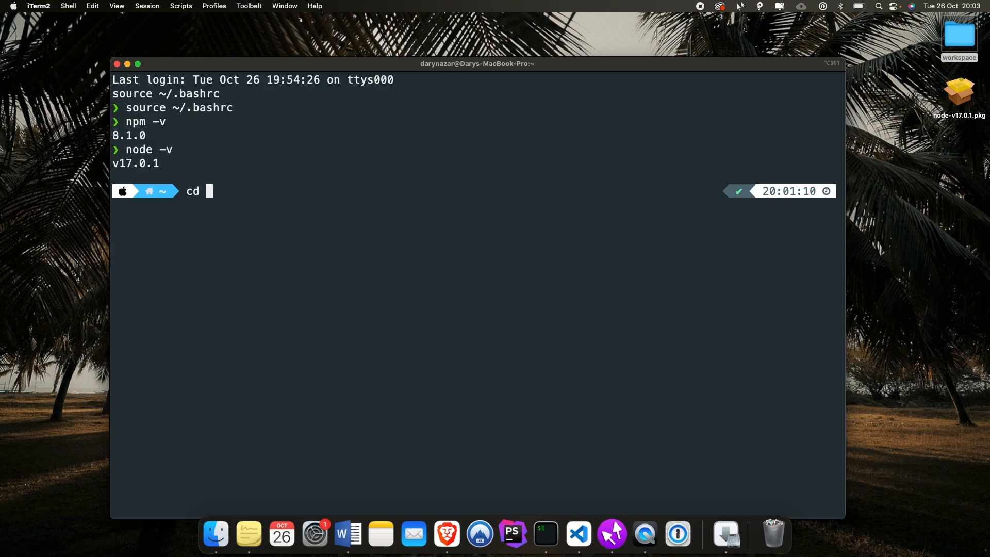
text(Desktop/)
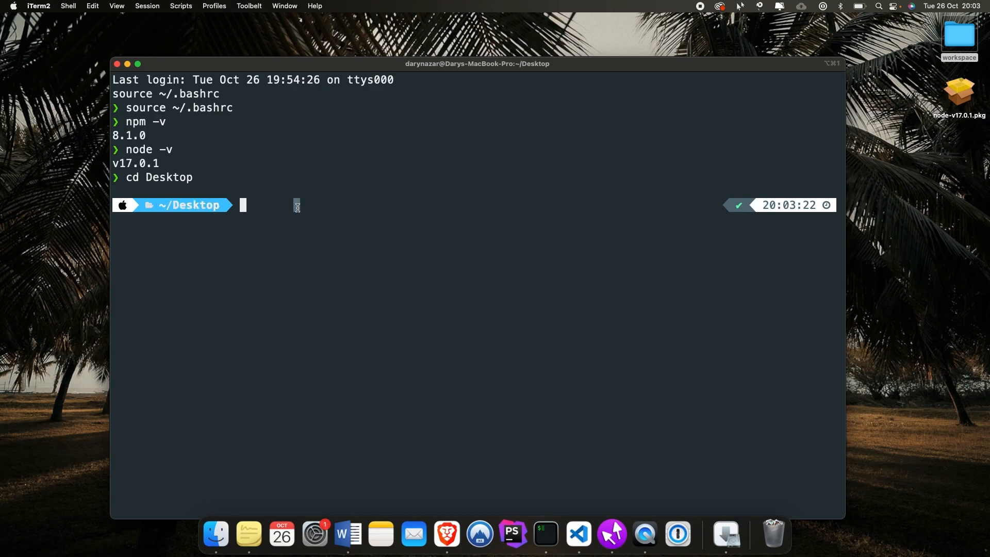
text(ls)
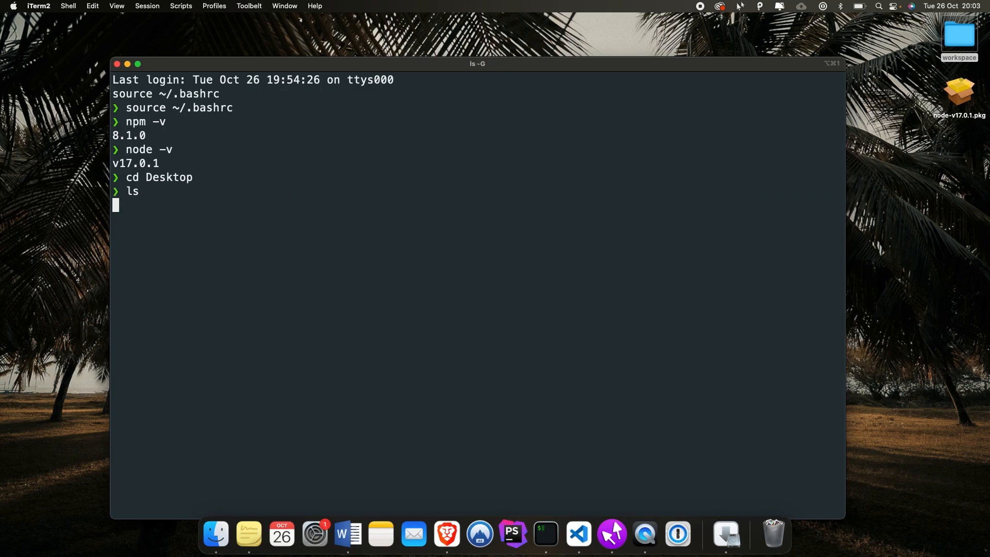
key(Return)
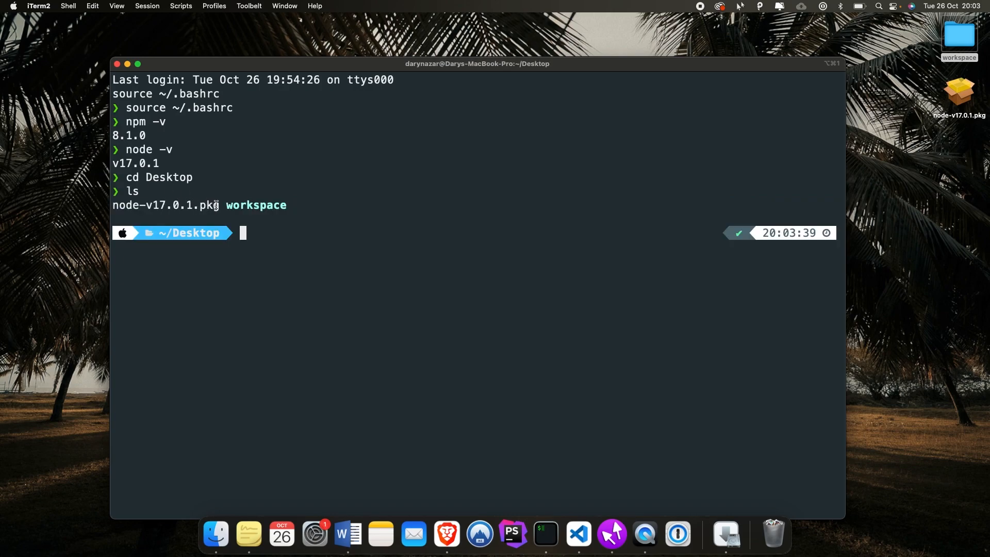
double_click(256, 205)
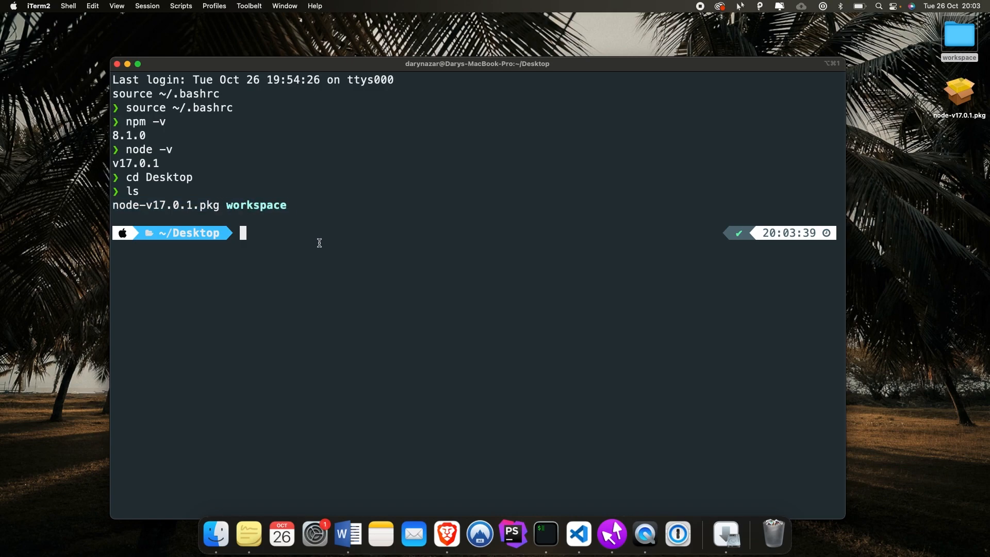
text(cd workspace)
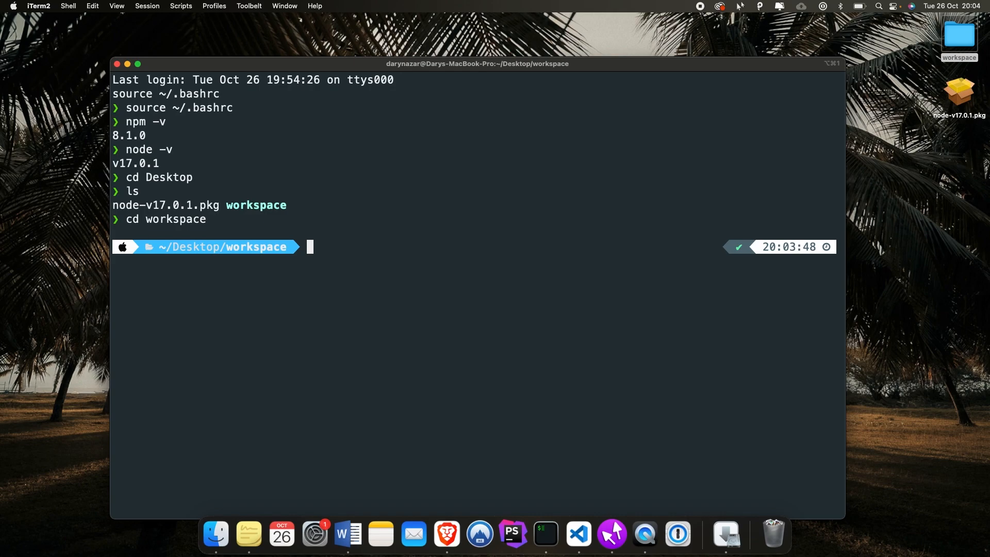
Step: Run npx create-react-app my-react-app in the workspace folder
text(npx)
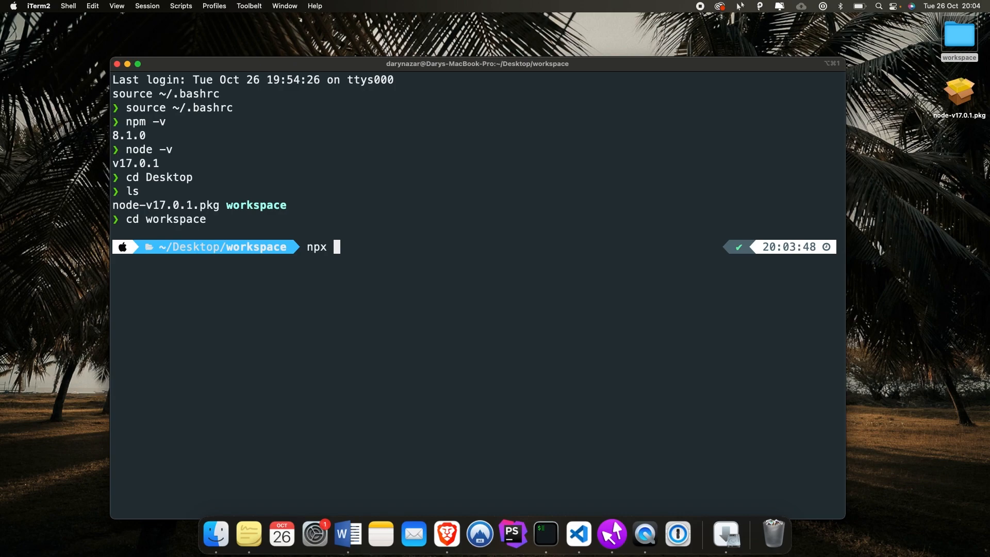
text(create-)
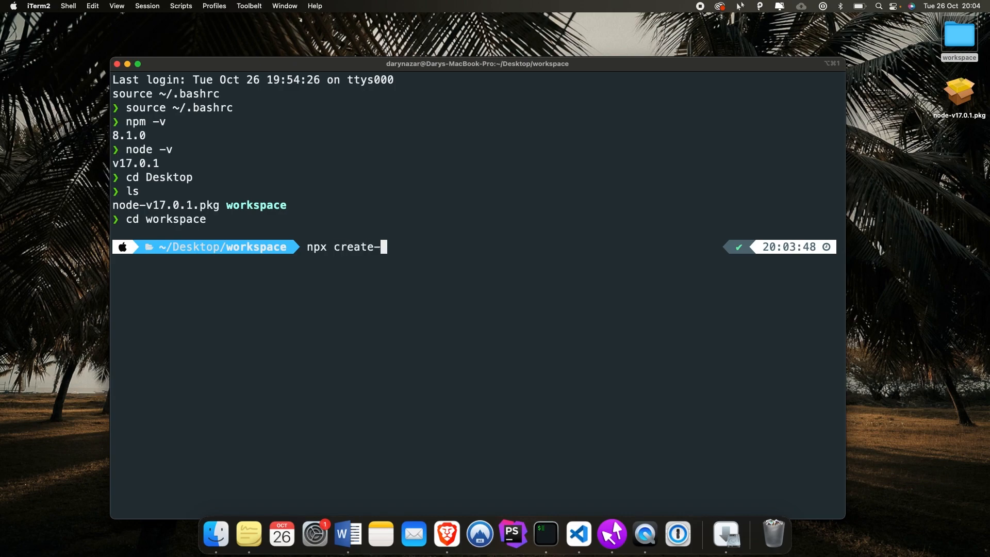
text(react-app)
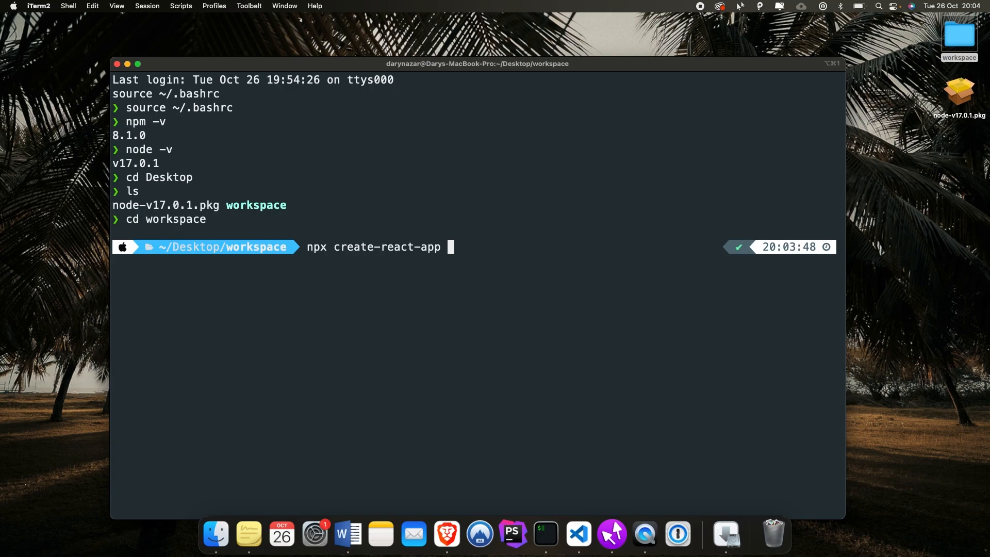
text(my)
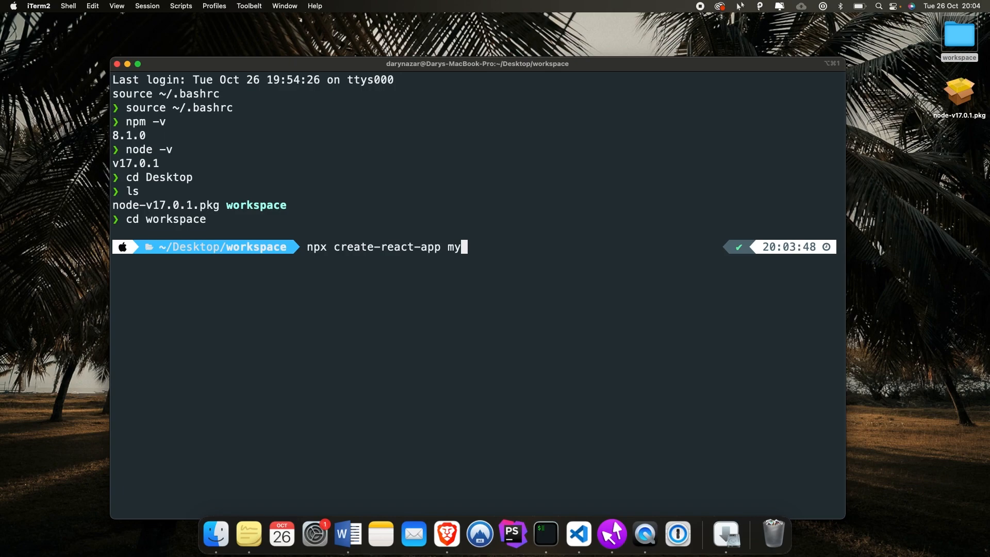
text(-react-app)
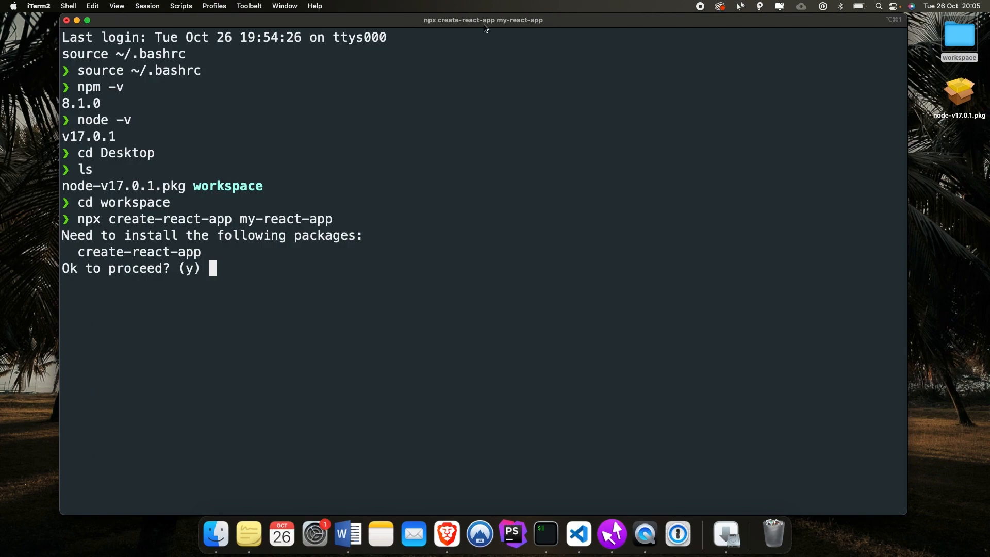
mouse_move(208, 252)
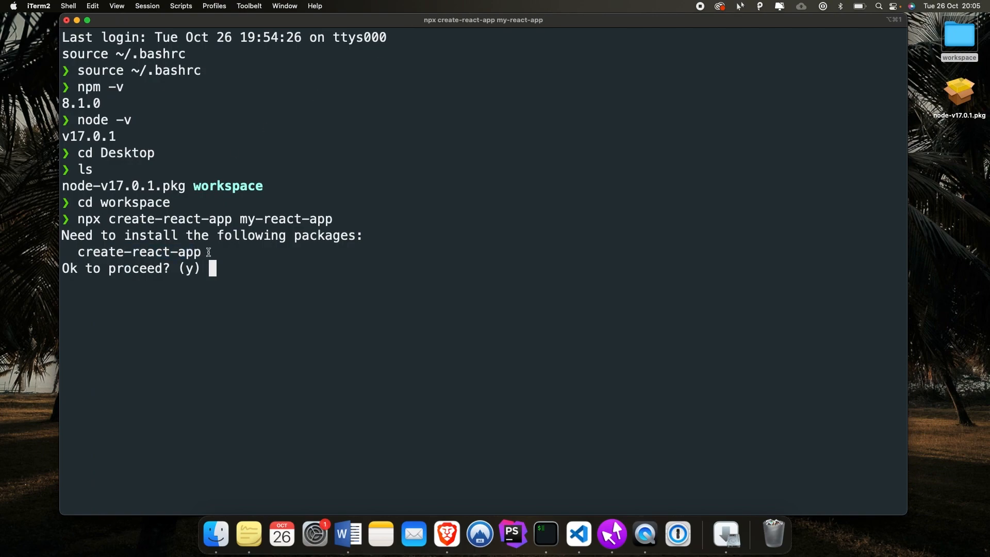
Step: Answer y to install create-react-app so my-react-app is generated
text(y)
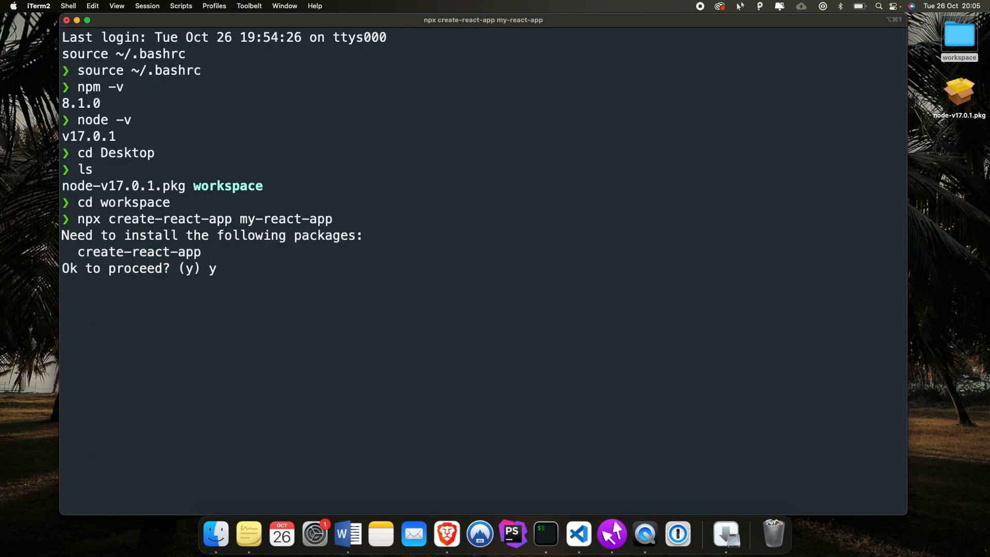
key(enter)
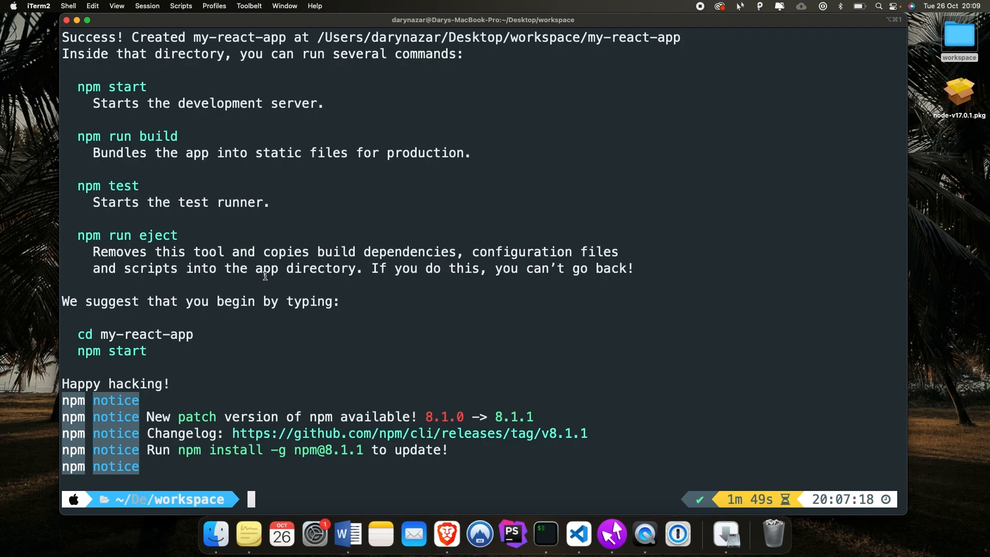
mouse_move(231, 158)
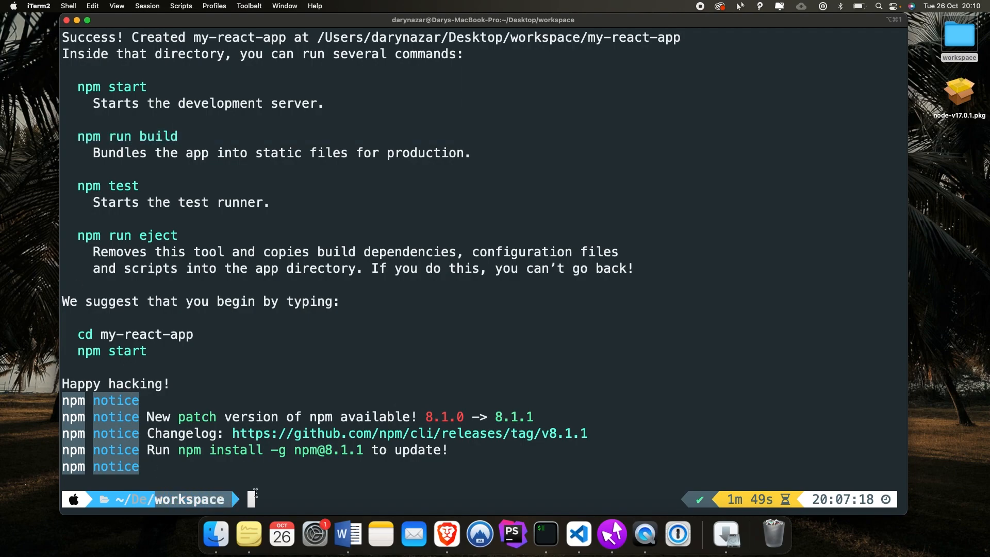
Step: Run cd my-react-app to enter the newly generated project directory
text(cd)
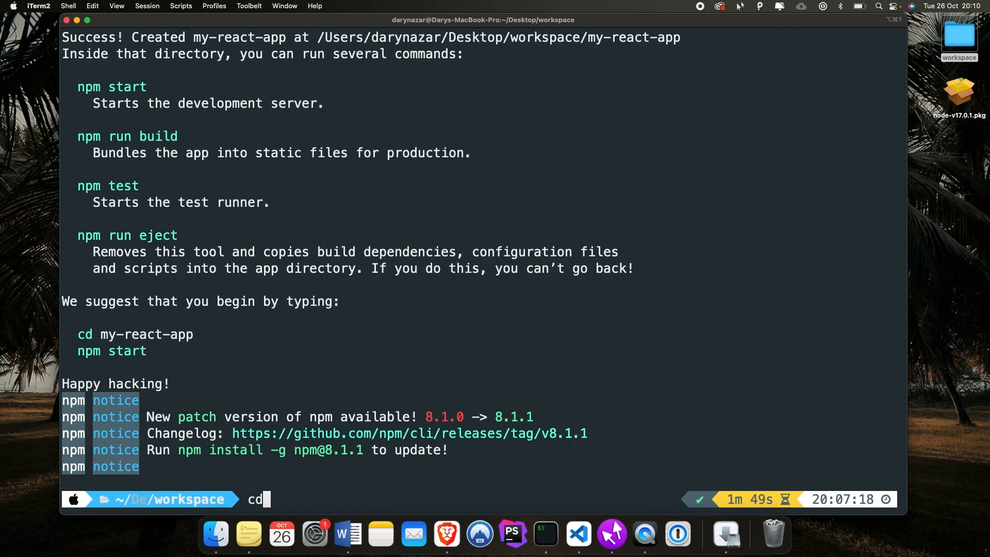
text(my)
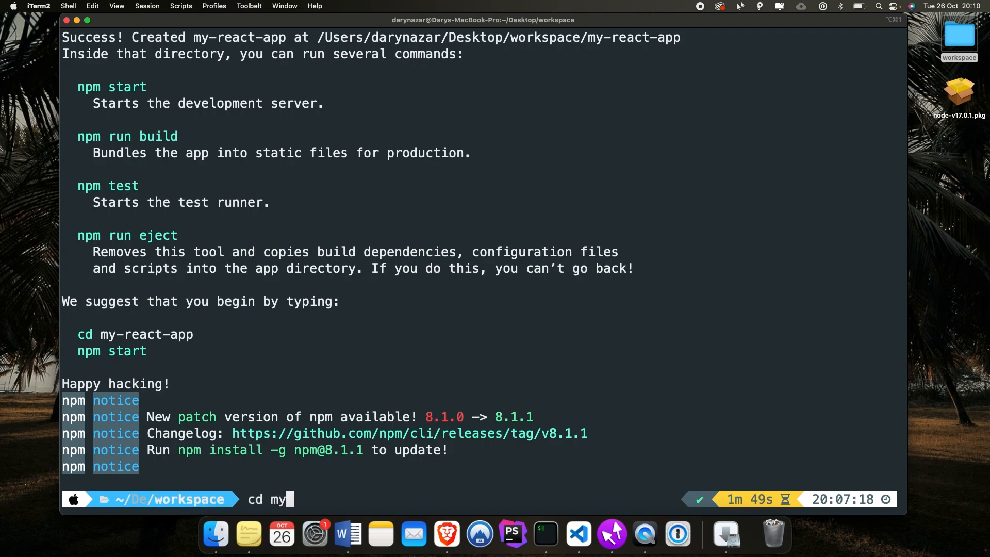
text(-react-app)
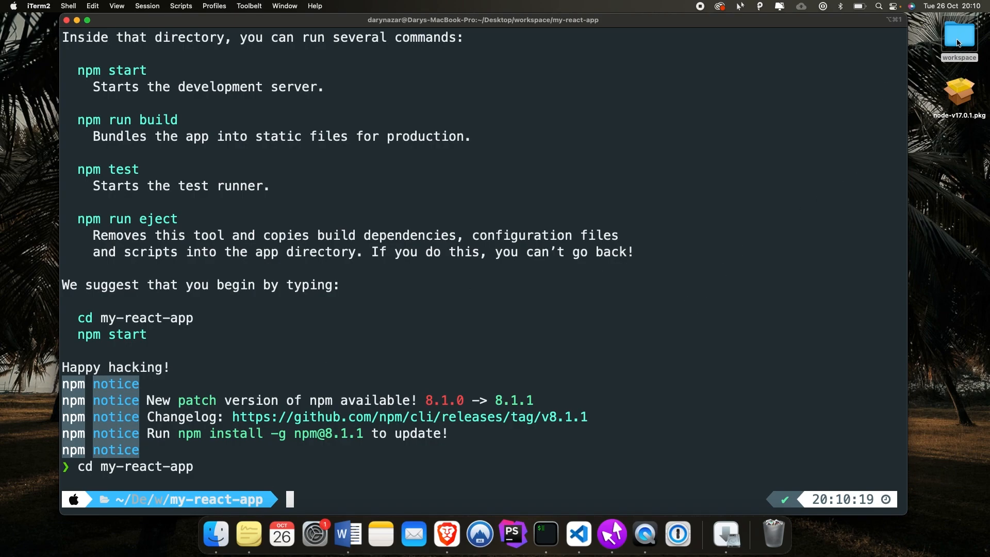
Step: Browse the workspace folder in Finder, then launch Visual Studio Code from the Dock
double_click(959, 35)
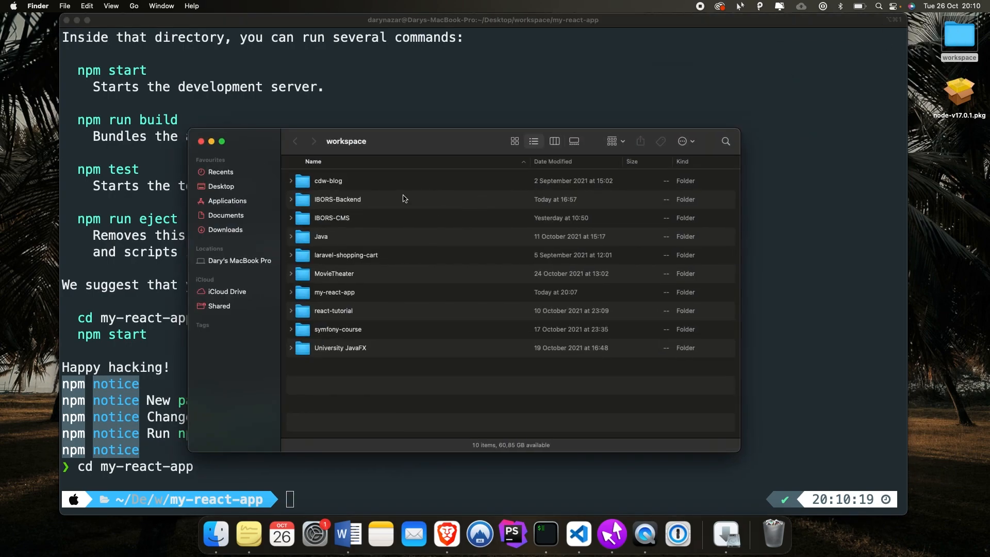
mouse_move(549, 292)
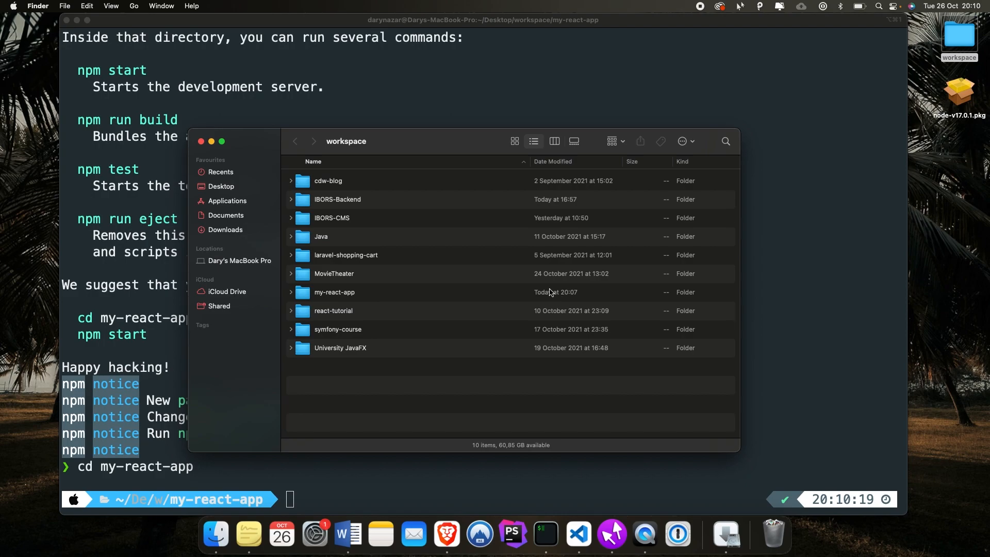
mouse_move(388, 302)
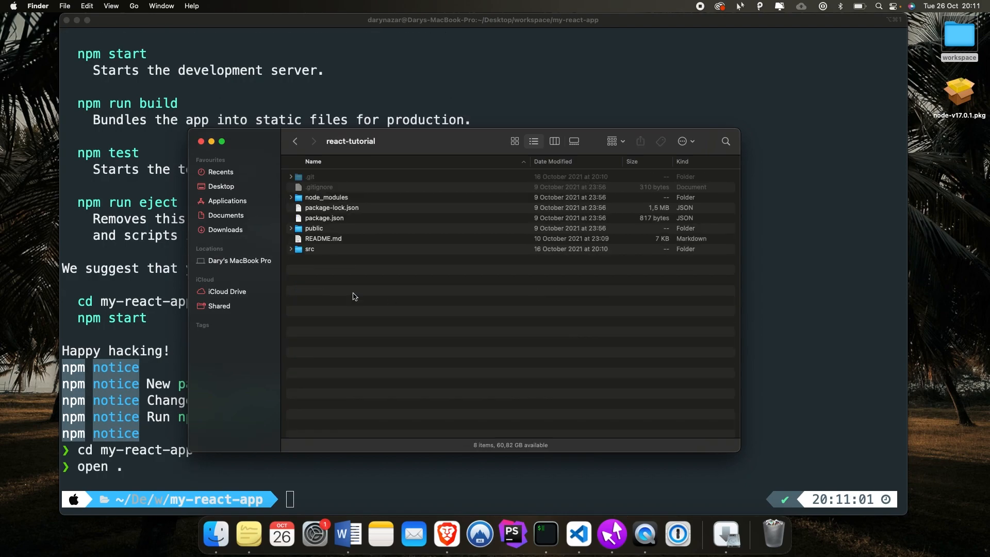
click(294, 141)
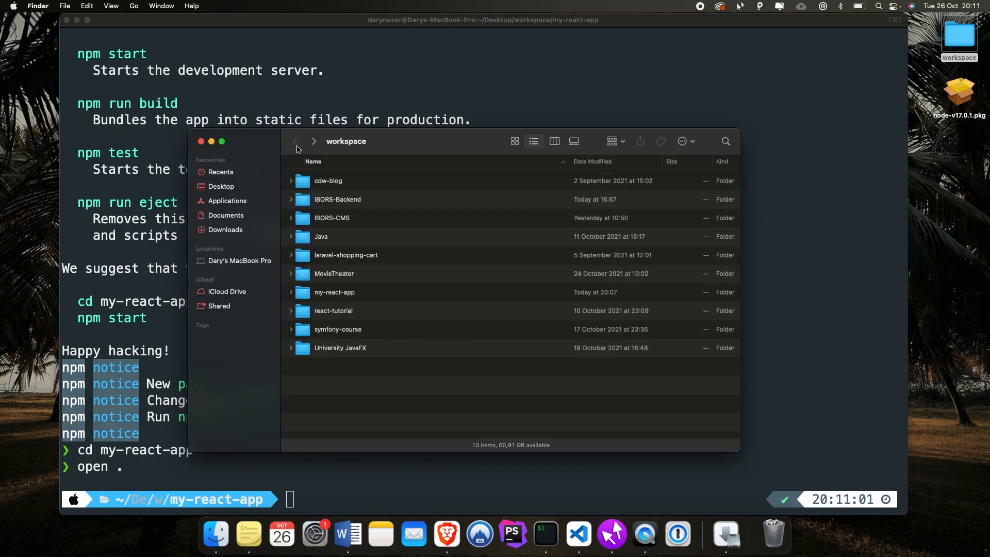
mouse_move(534, 389)
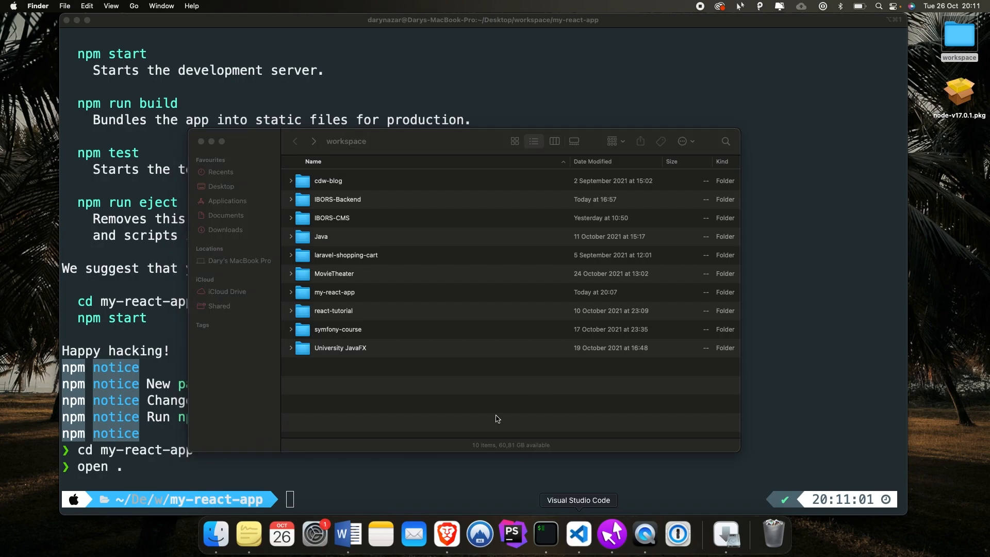
click(578, 533)
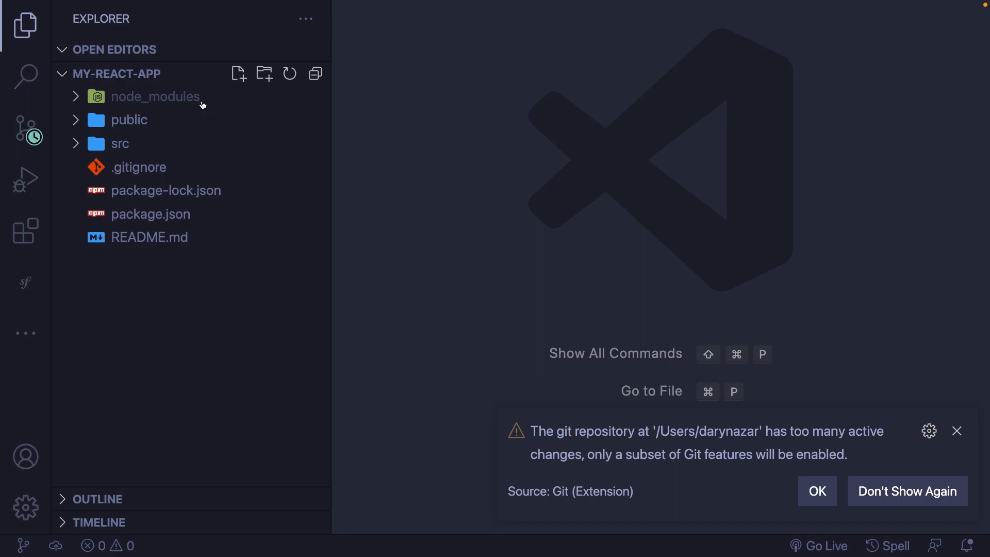
Step: Expand node_modules in the VS Code Explorer and scroll through its dependency packages
click(153, 96)
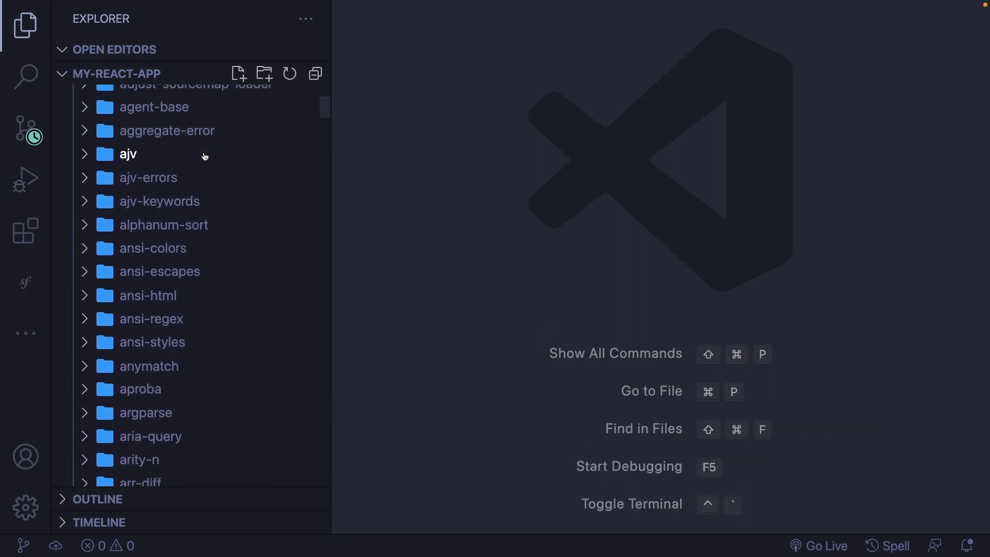
scroll(down, 3)
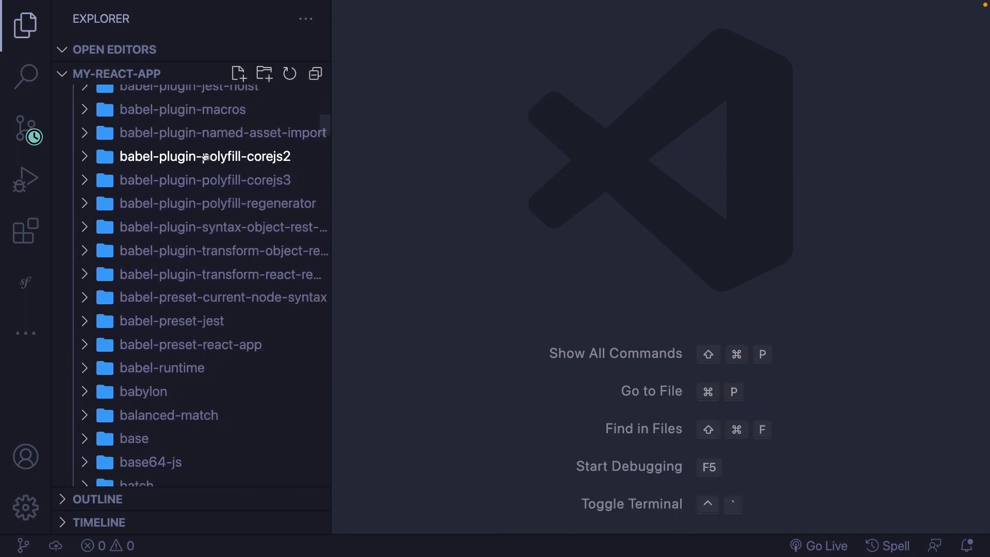
scroll(down, 3)
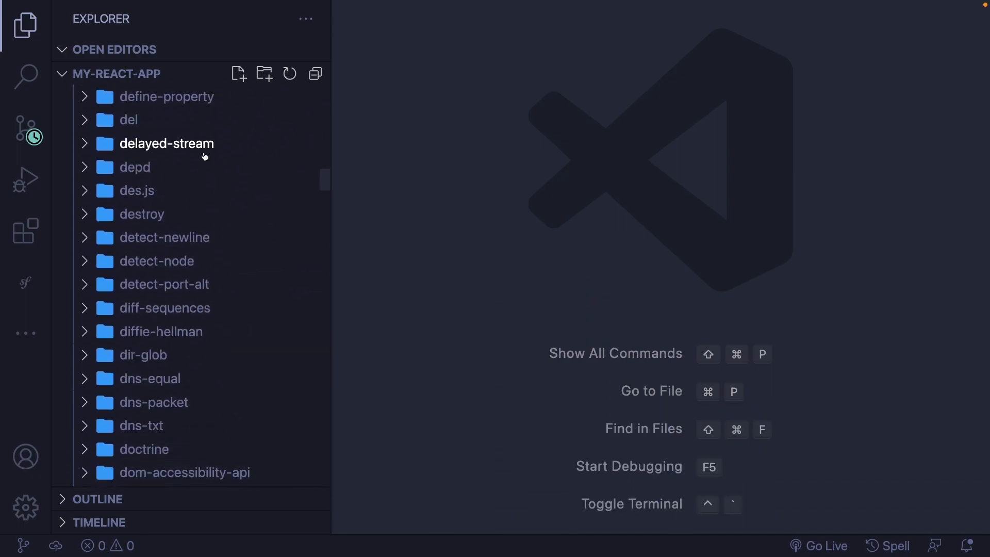
scroll(down, 3)
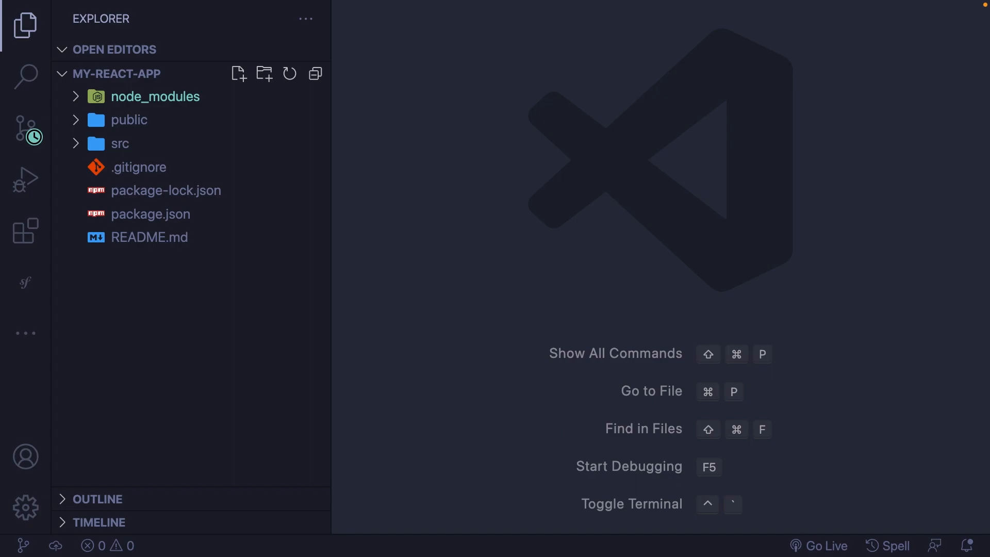
mouse_move(130, 121)
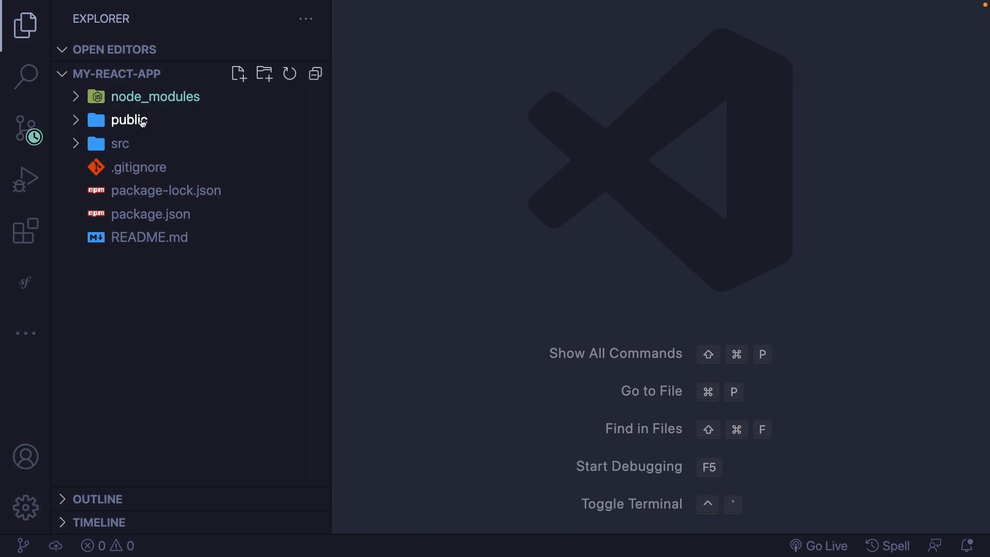
mouse_move(128, 120)
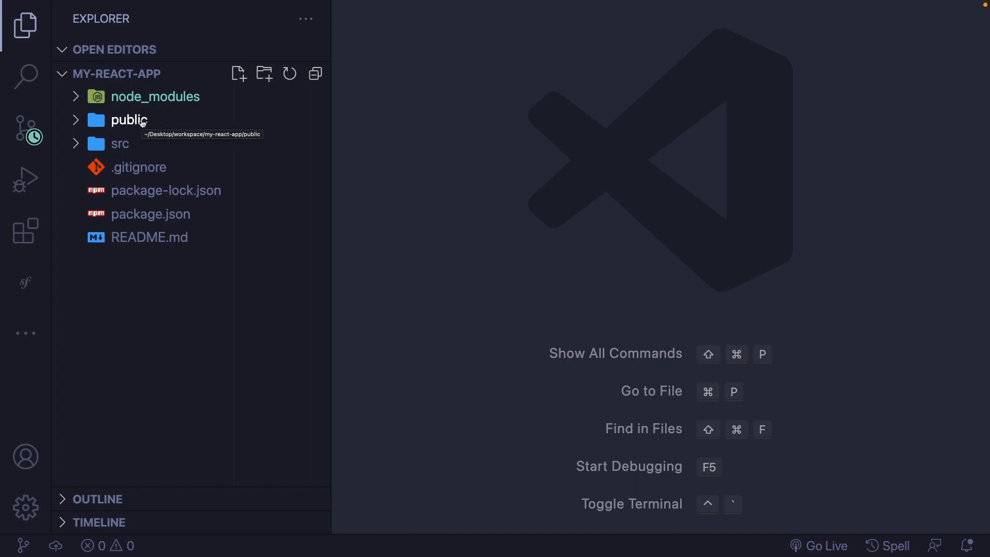
Step: Expand the public folder, then the src folder, in the Explorer
click(128, 120)
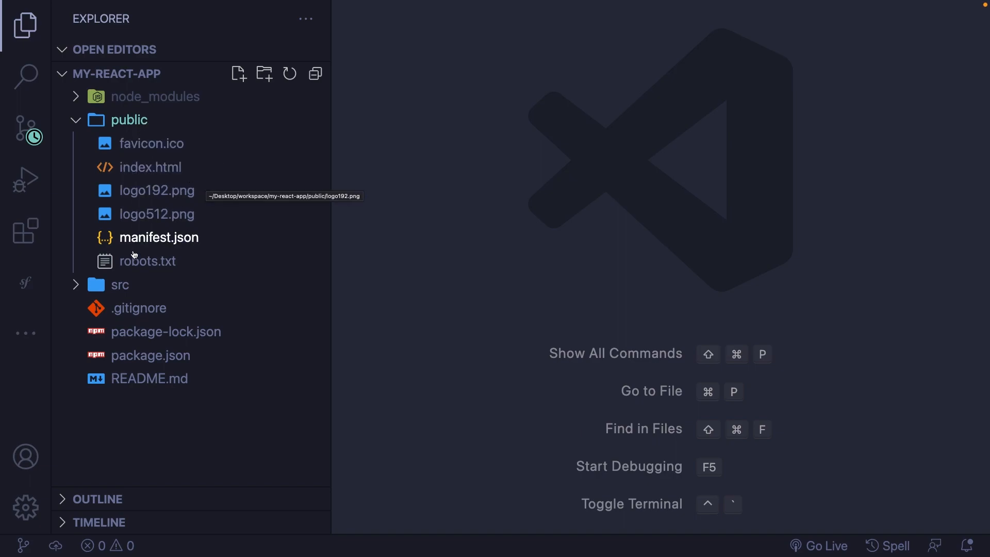
click(119, 284)
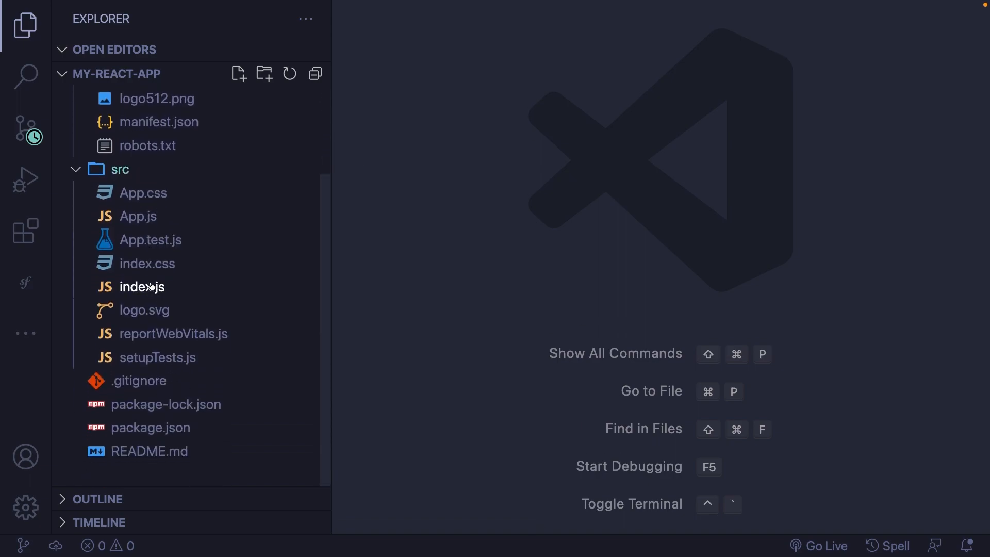
mouse_move(147, 262)
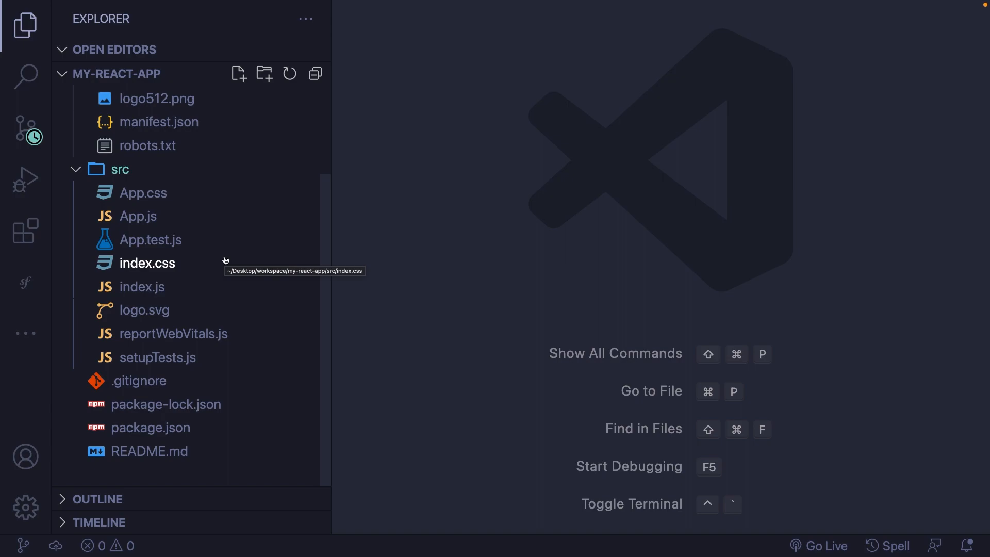
mouse_move(158, 185)
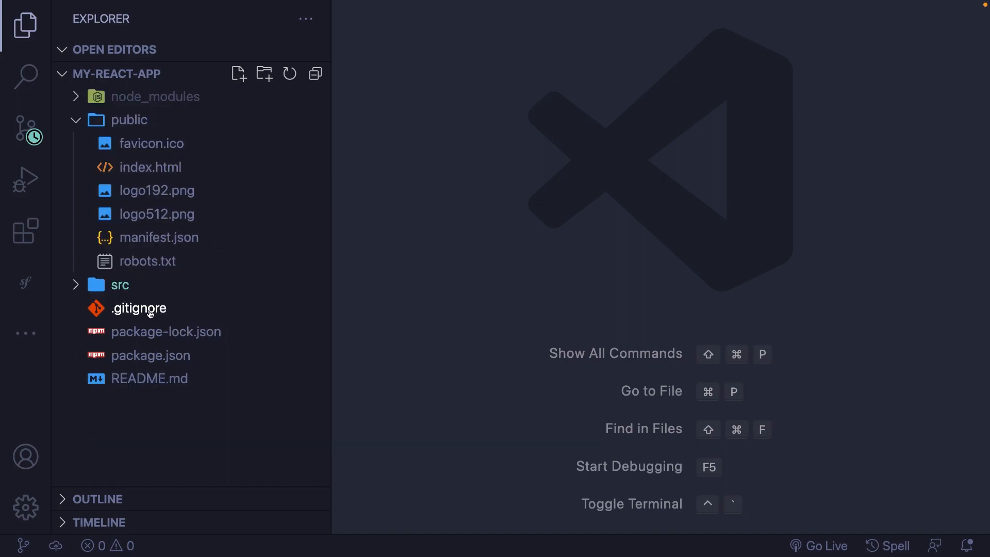
mouse_move(138, 308)
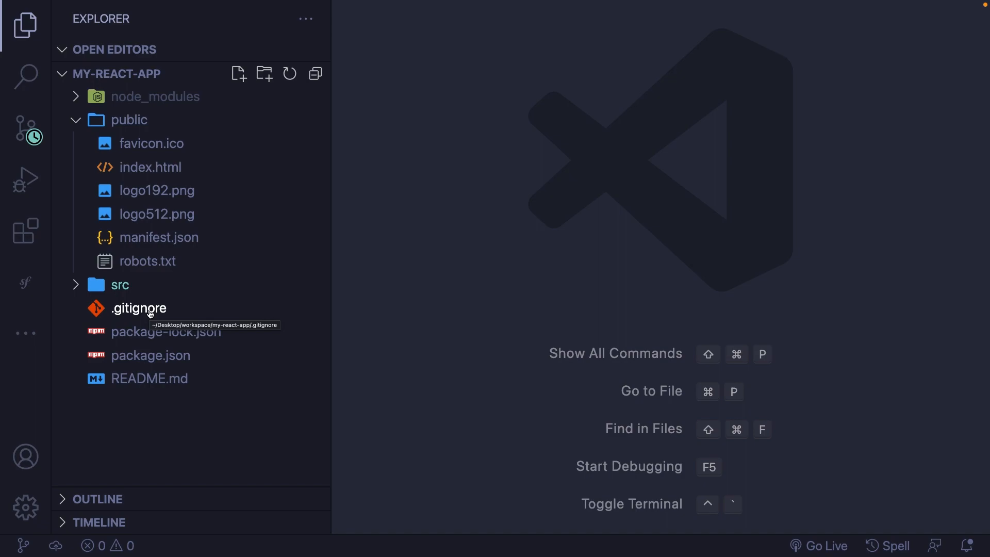
Step: Open .gitignore to view its ignored dependency, coverage, build and env entries
double_click(138, 309)
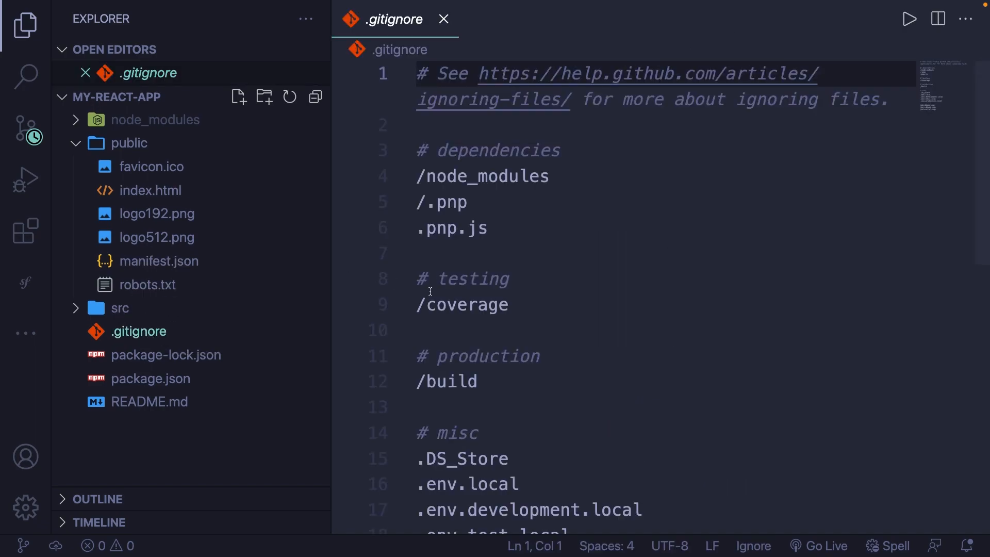
mouse_move(601, 279)
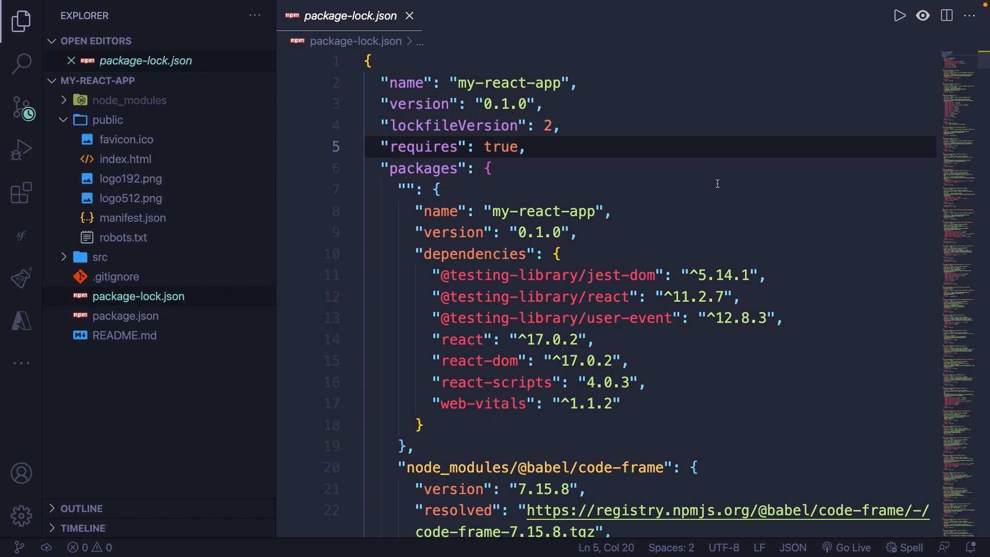
Step: Scroll through package-lock.json to review its locked dependencies
scroll(down, 3)
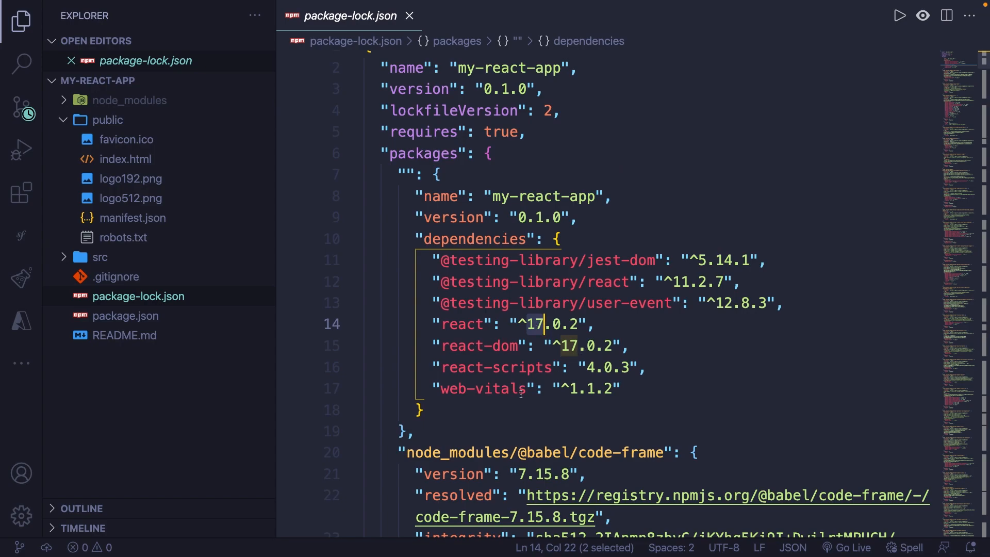
scroll(down, 3)
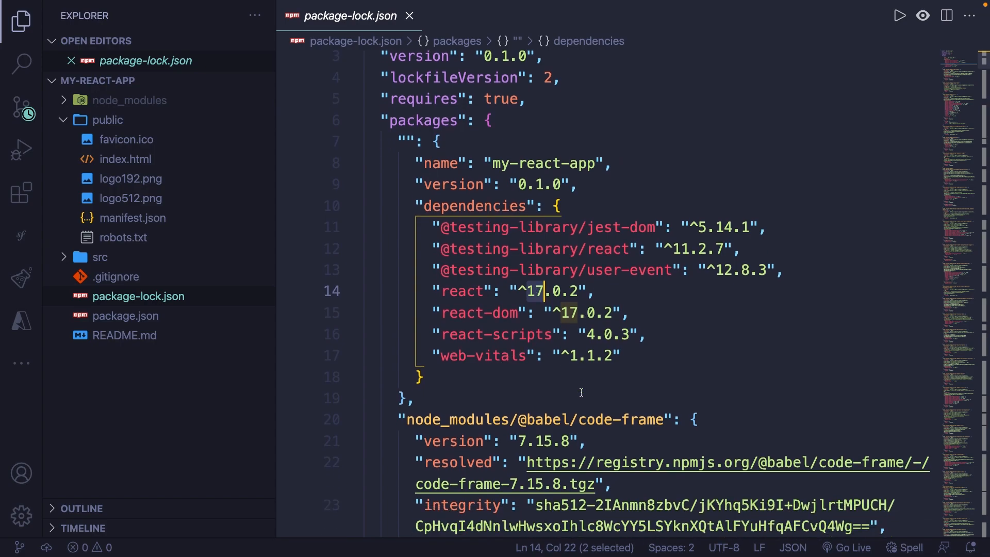
scroll(down, 3)
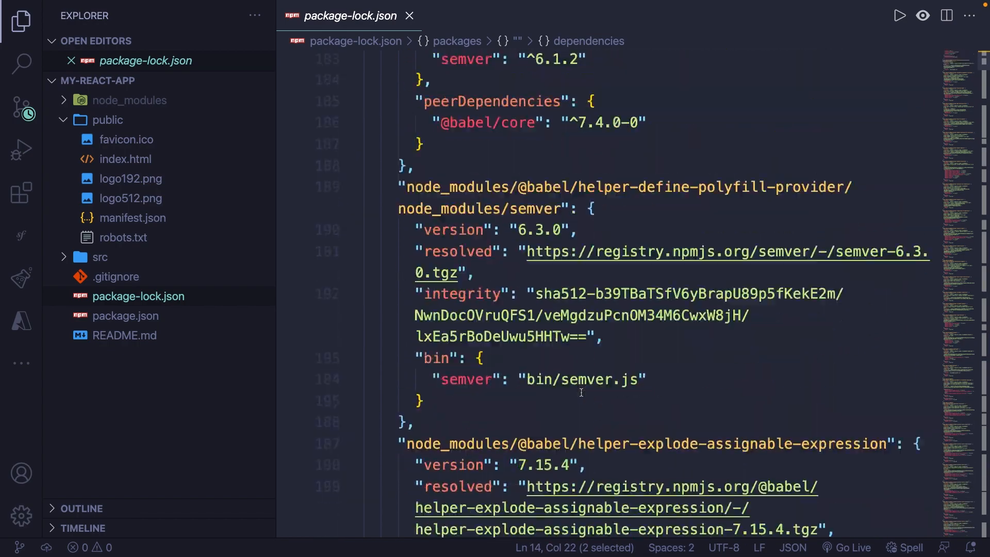
Step: Open package.json and scroll down to its start, build, test and eject scripts
click(125, 315)
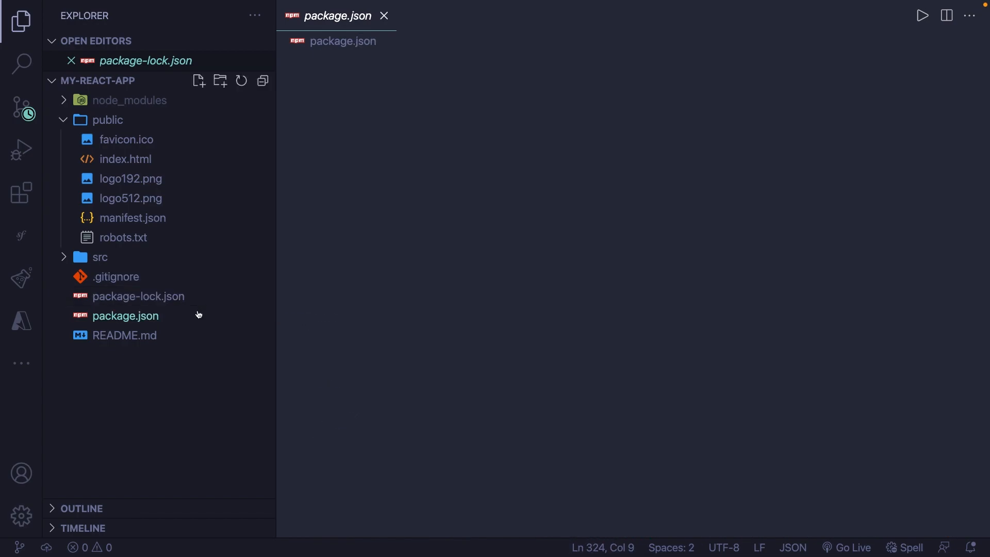
click(125, 315)
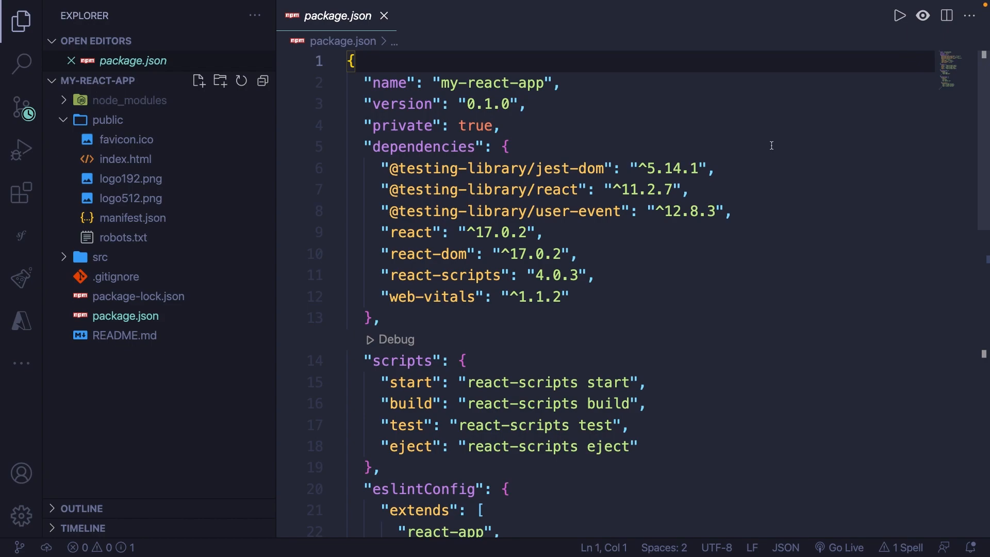
scroll(down, 3)
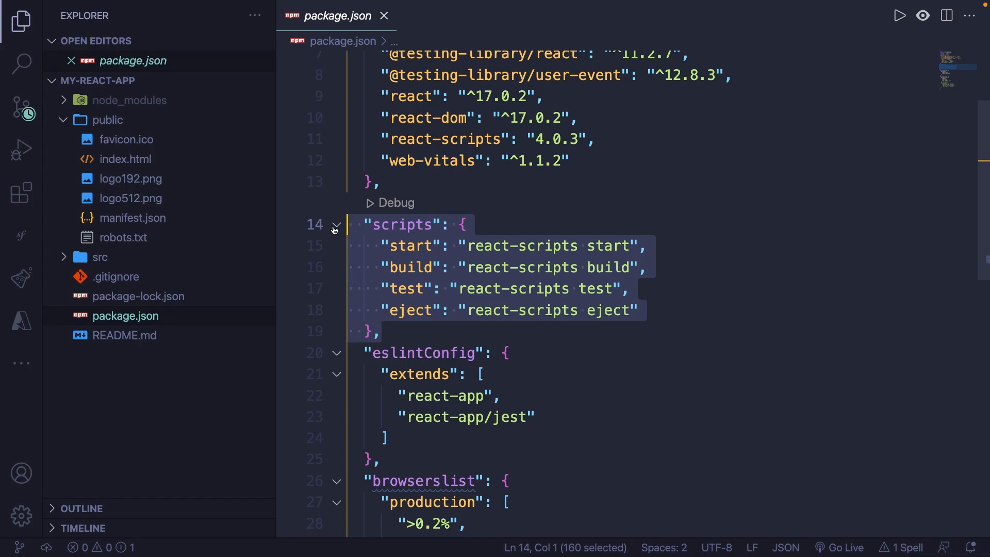
mouse_move(129, 339)
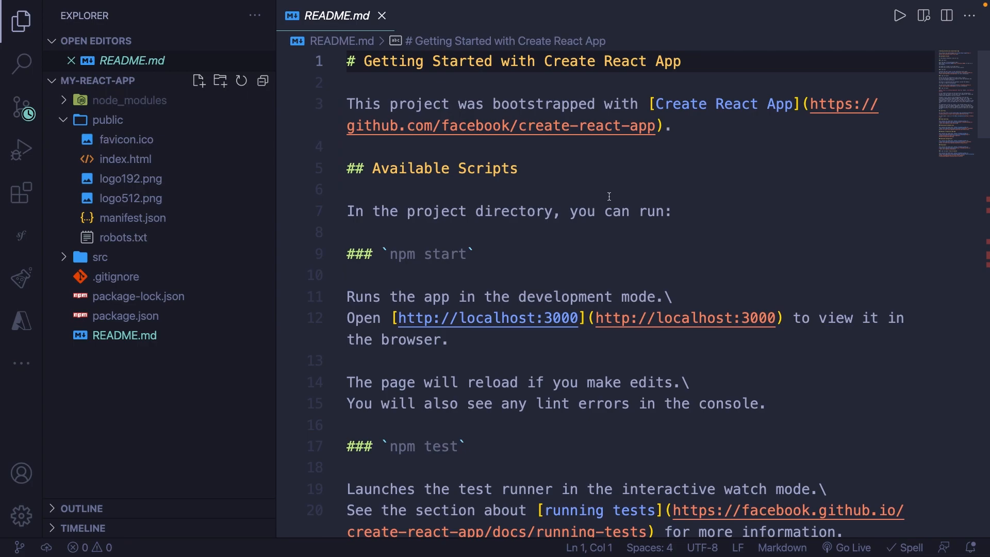
mouse_move(589, 217)
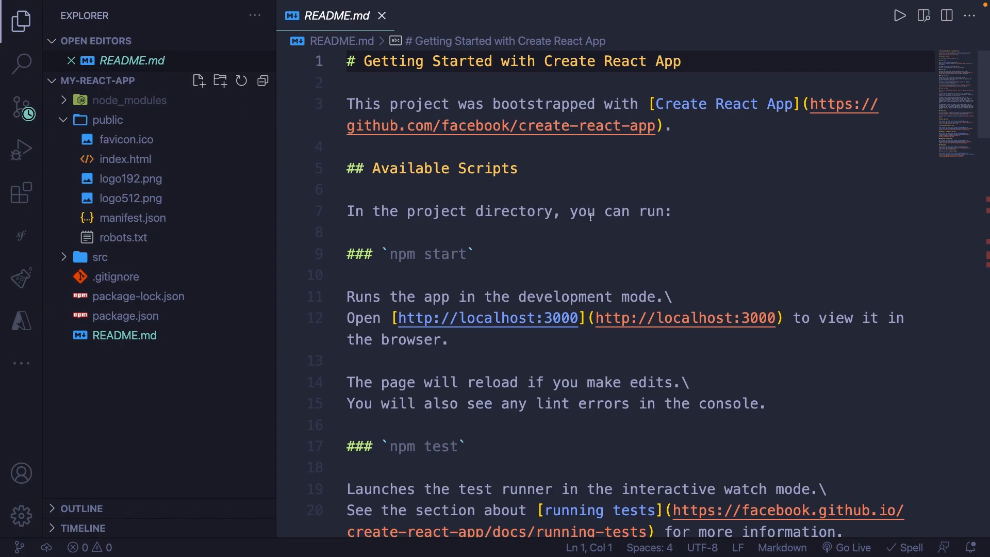
Step: Switch from README.md back to package.json in the Explorer
click(125, 315)
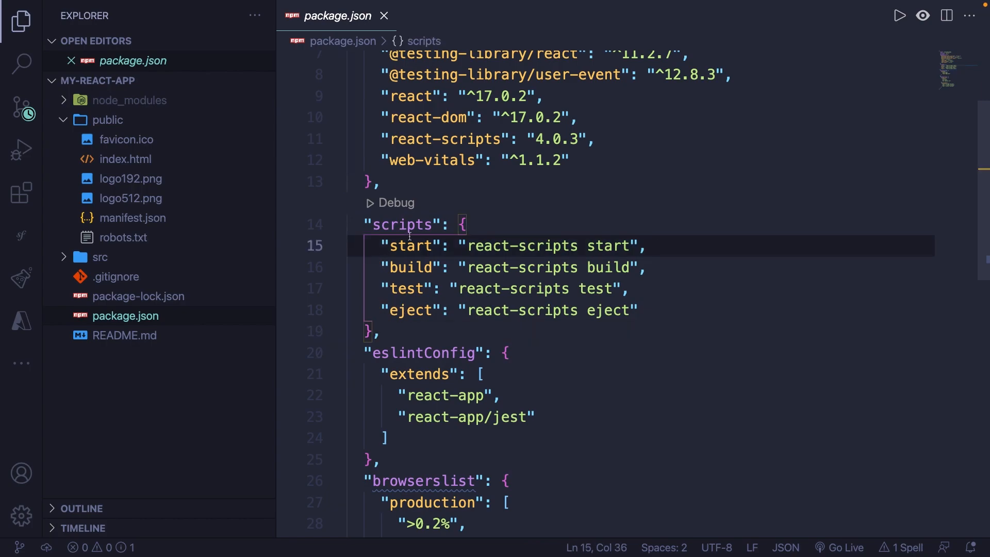
mouse_move(517, 289)
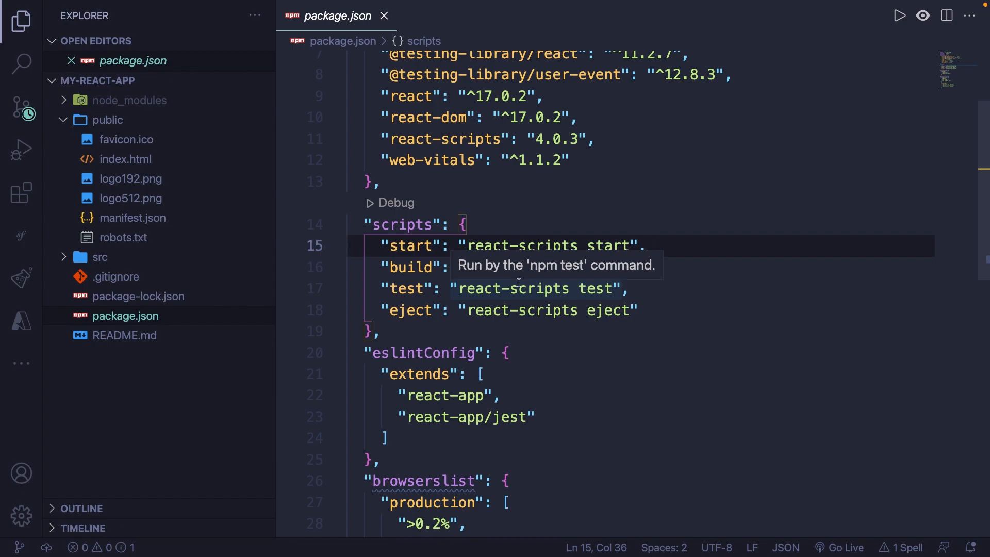
mouse_move(459, 75)
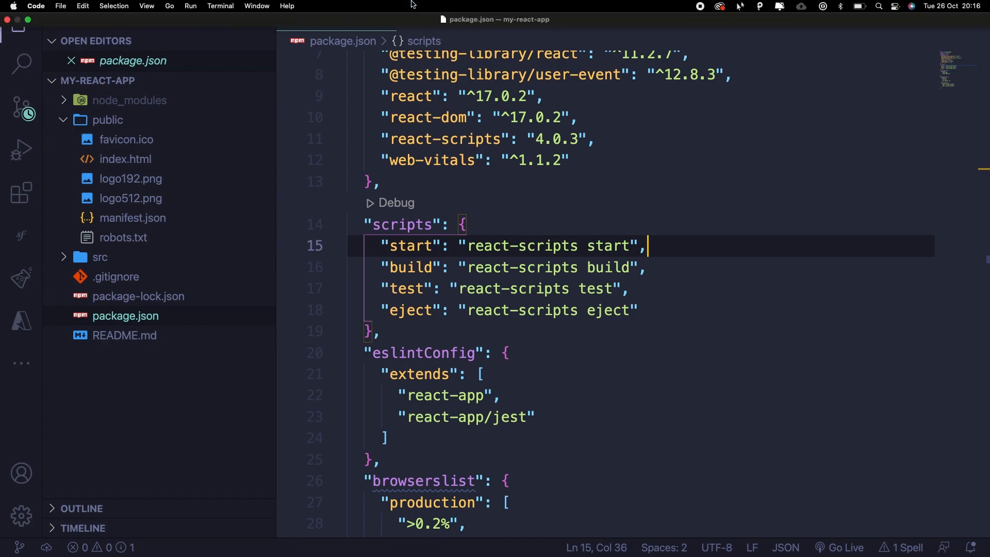
Step: Open a new integrated terminal and enter the npm run start command
click(220, 6)
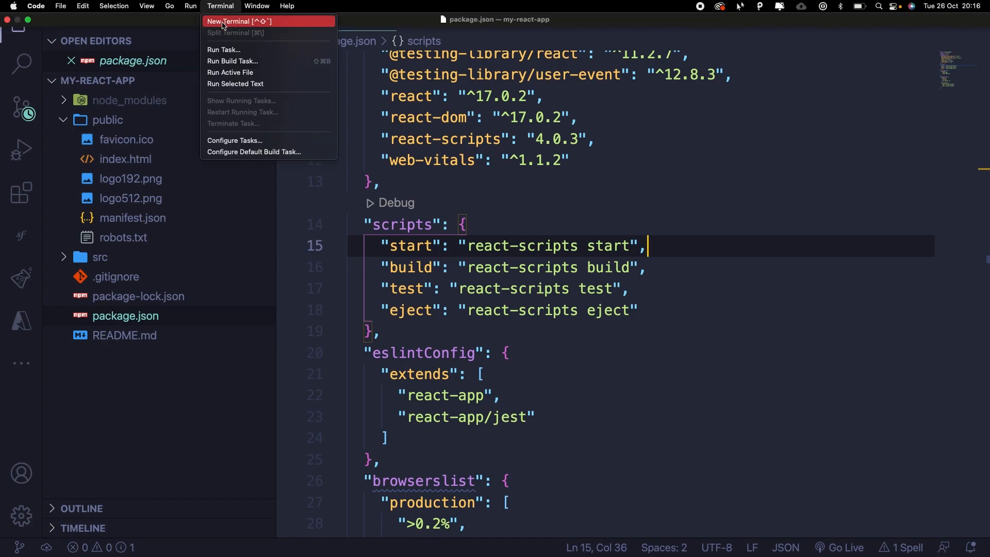
click(235, 21)
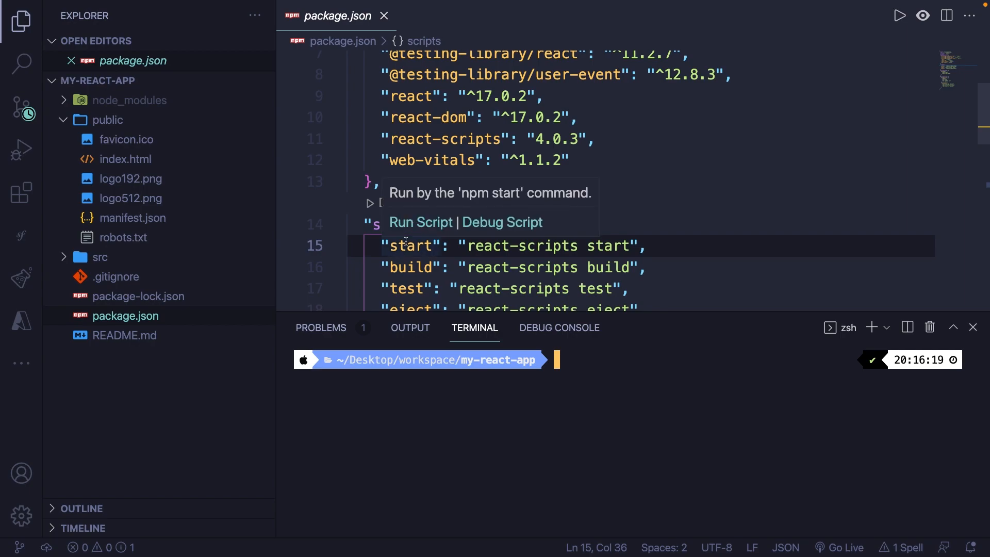
double_click(414, 245)
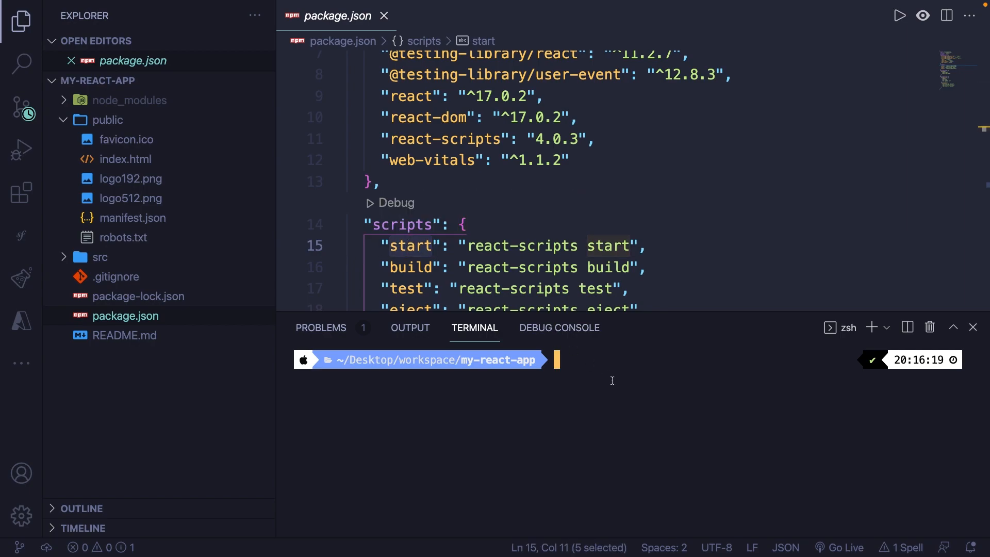
text(npm)
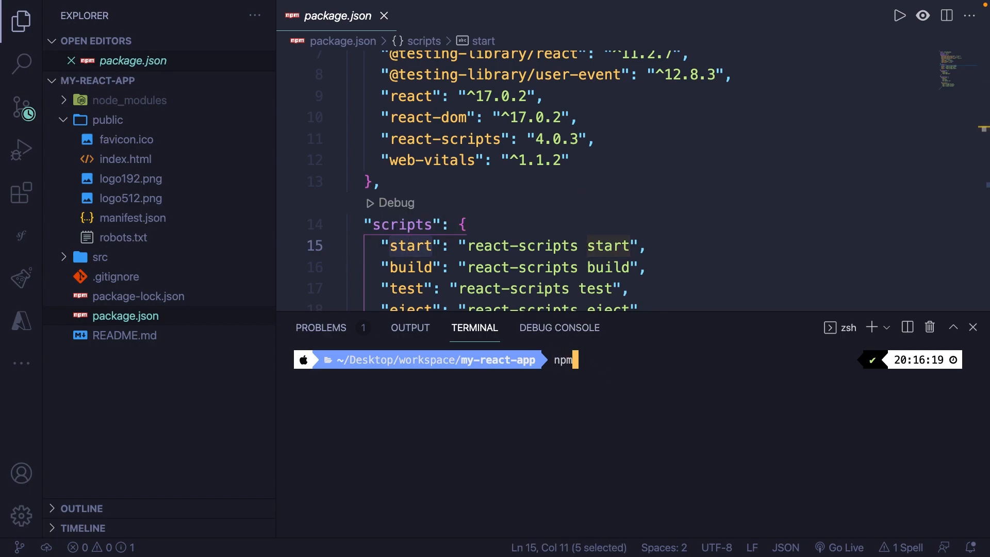
text(run)
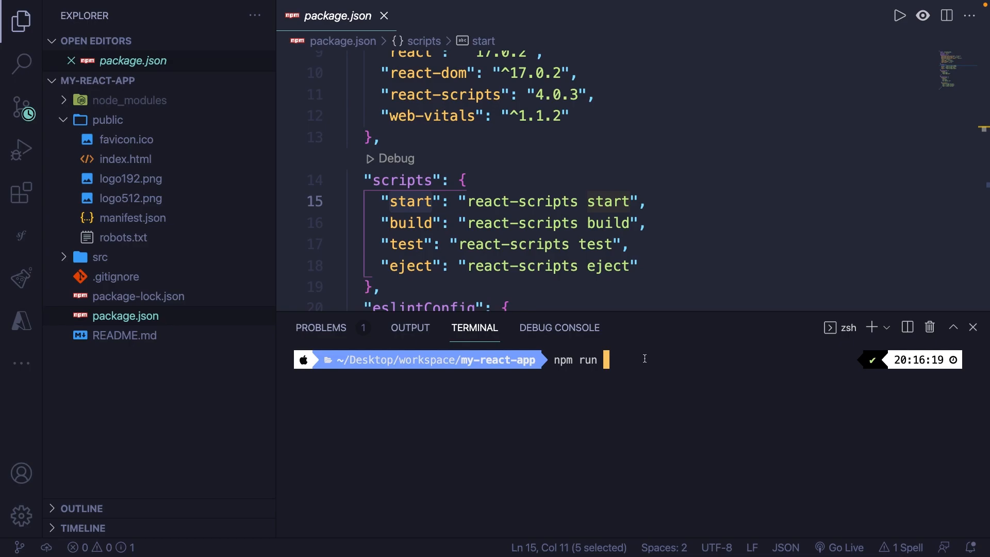
text(start)
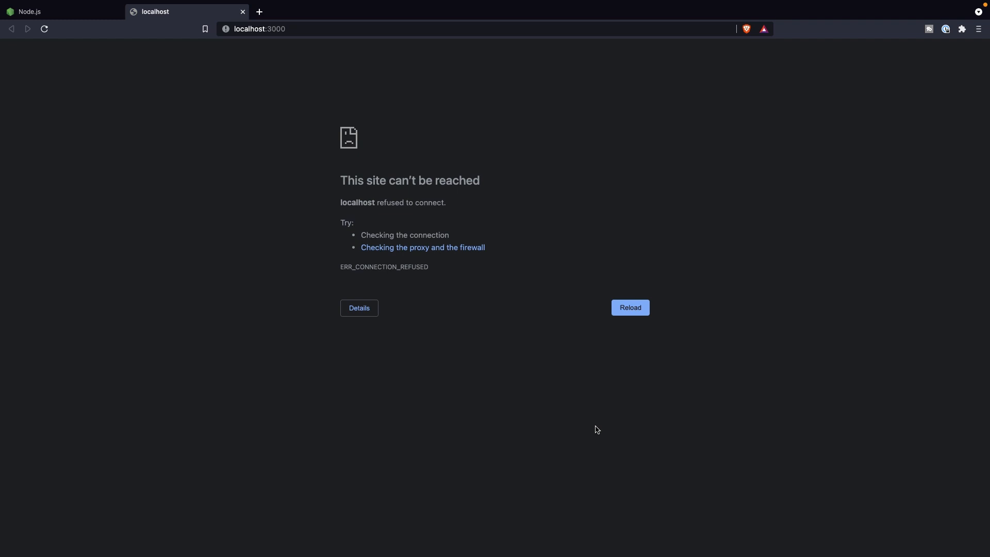
Step: Confirm localhost:3000 refuses connection, then return to the editor's OpenSSL error
click(630, 308)
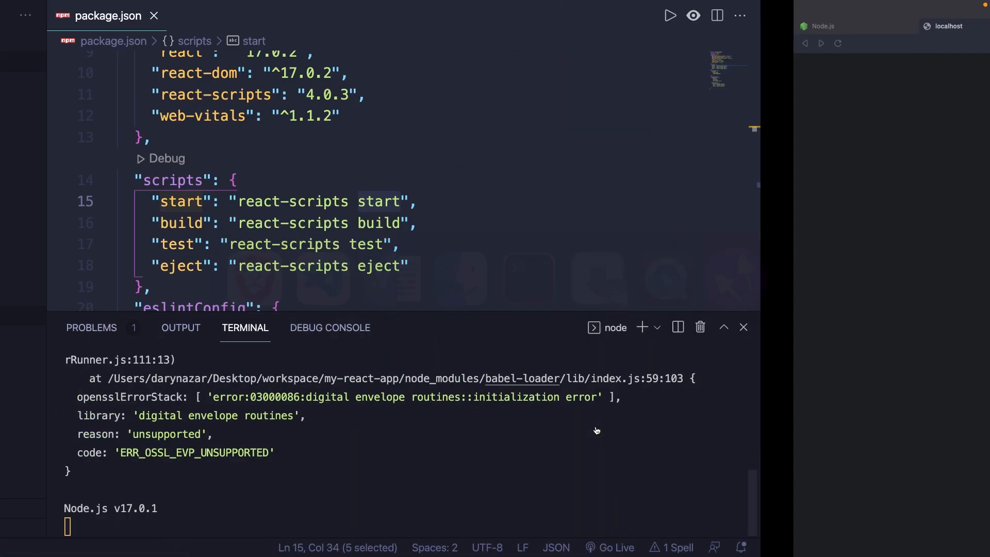
click(22, 21)
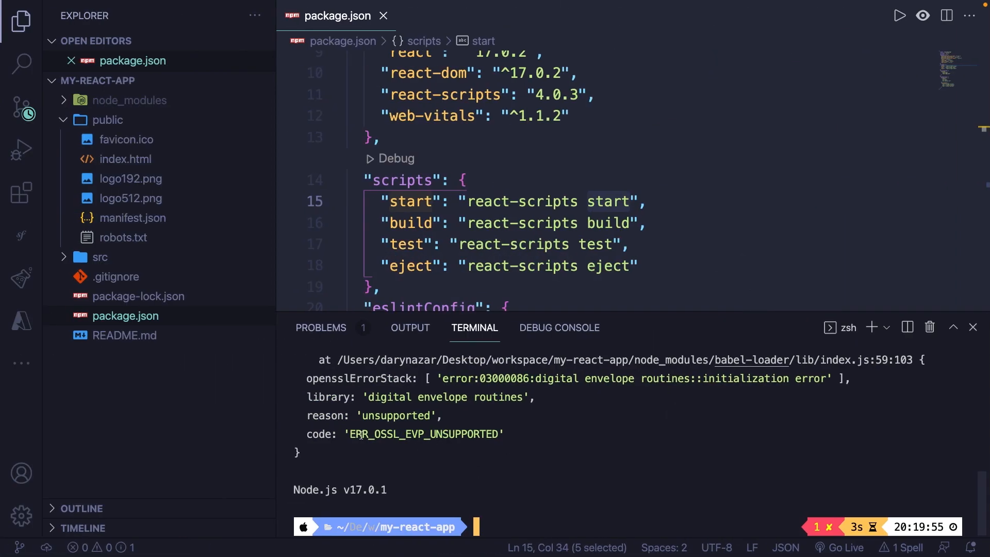
Step: Change the start script to '--openssl-legacy-provider start' and rerun npm run start
double_click(394, 415)
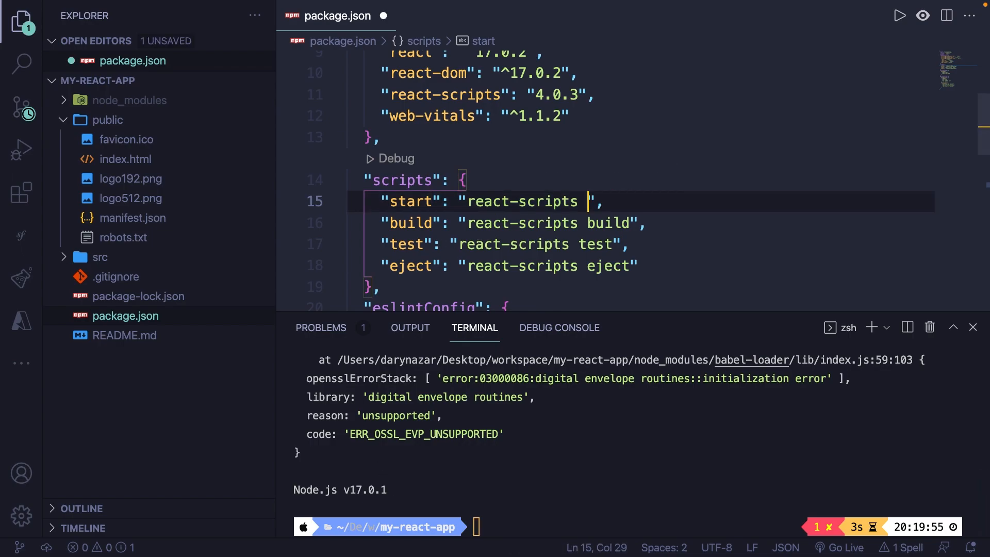
text(--)
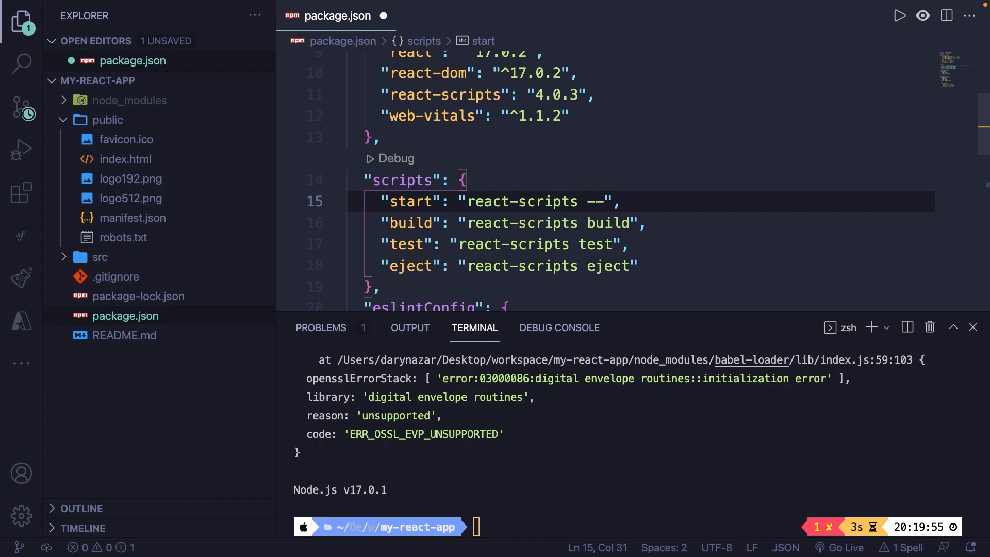
text(openssl)
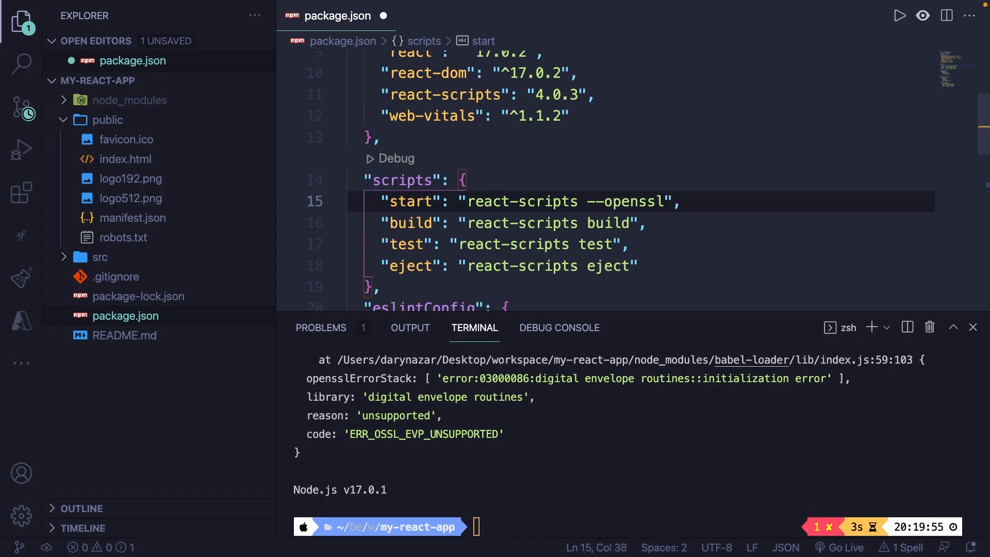
text(-legacy-)
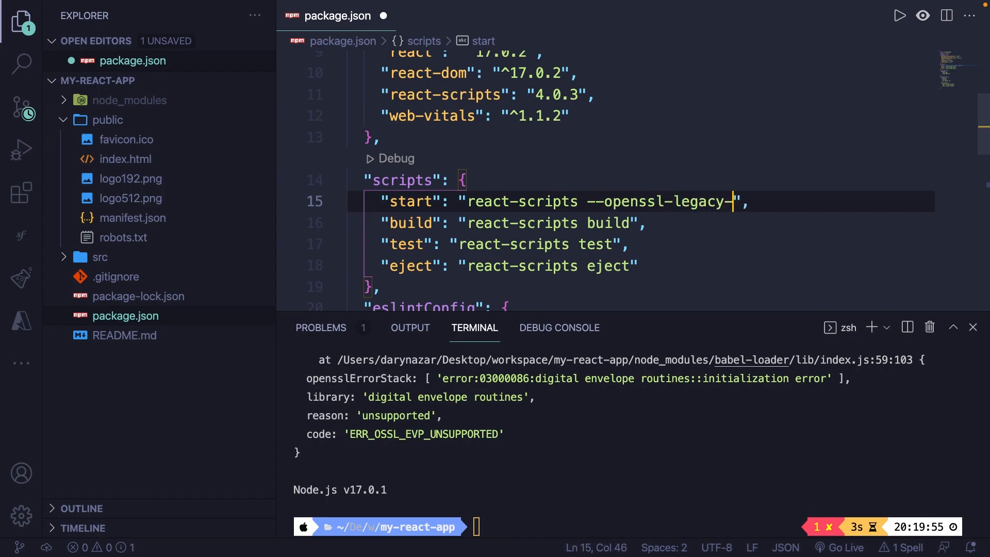
text(provider)
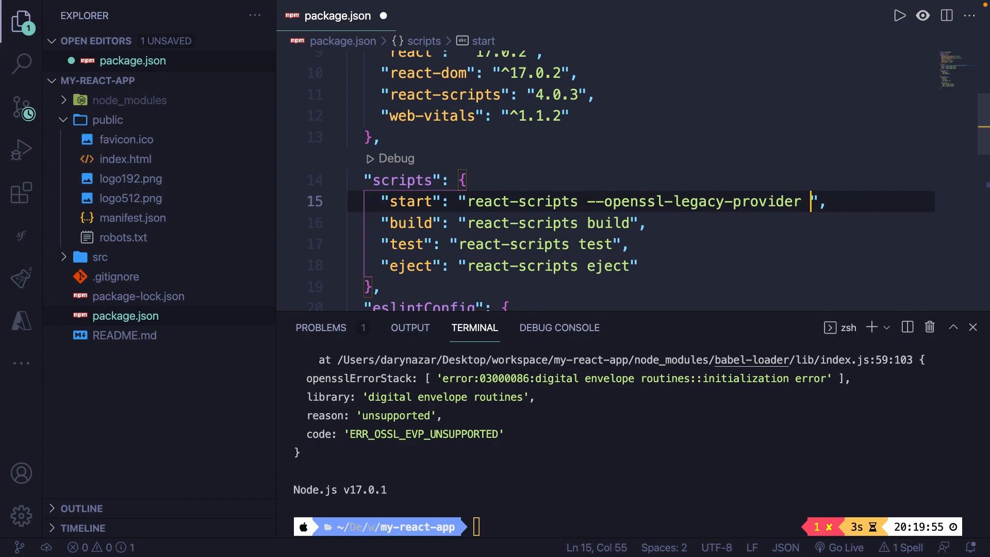
text(start)
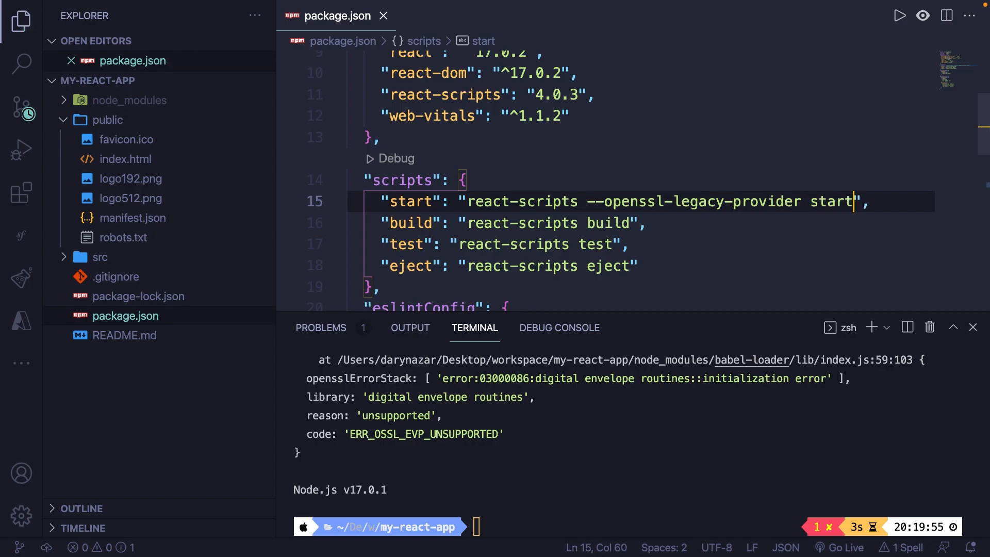
text(npm run start)
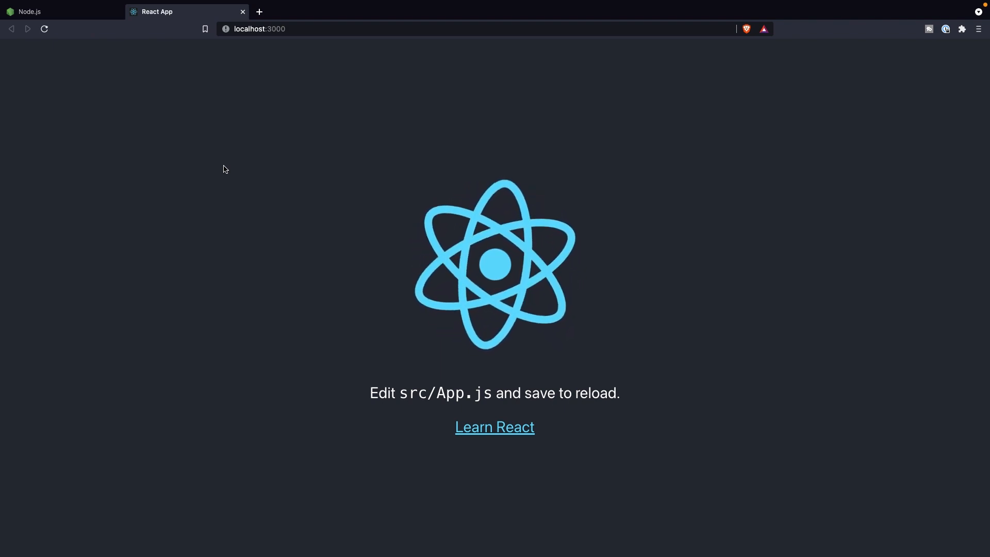
Step: Return to VS Code after seeing the React starter page at localhost:3000
click(259, 28)
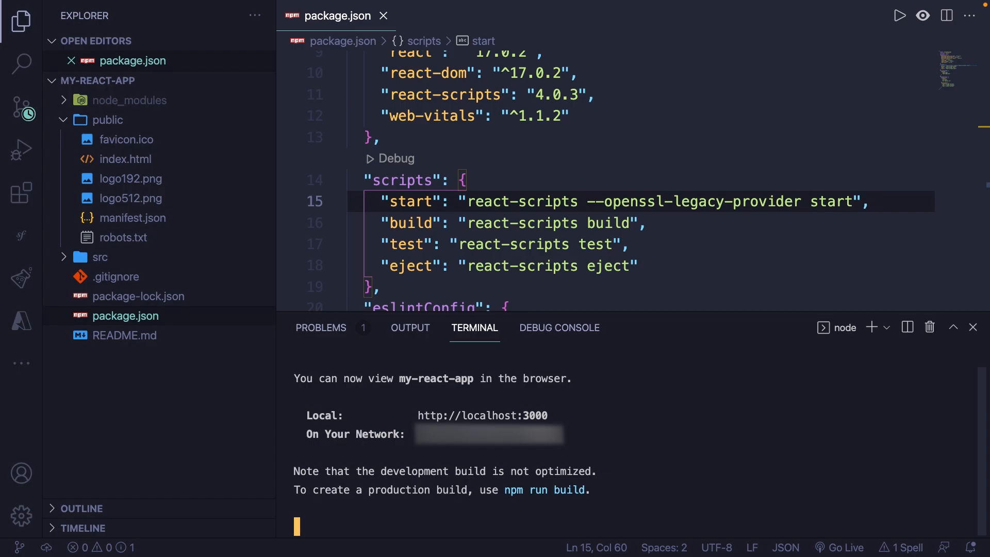
mouse_move(670, 522)
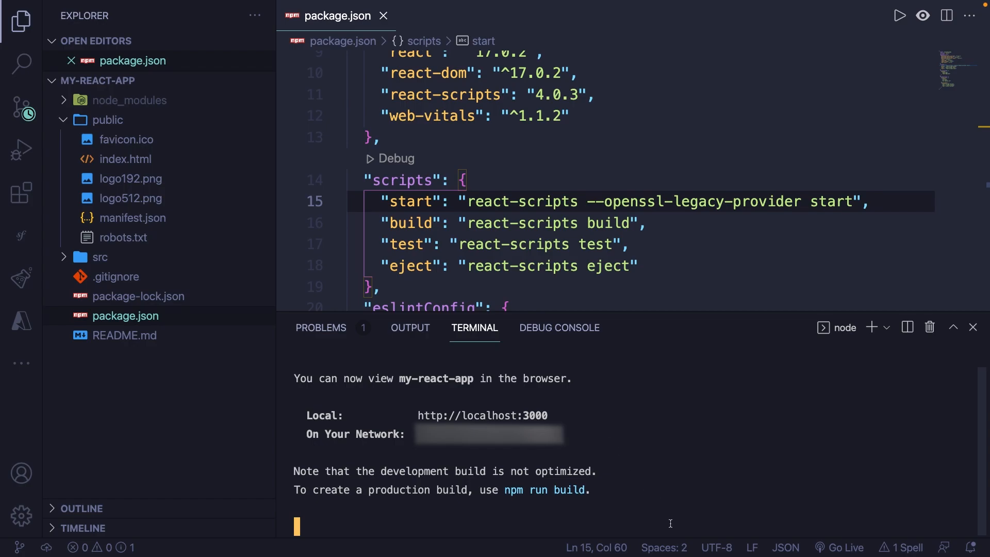
Step: Close package.json, scroll public/index.html to the root div, then open src/index.js
click(382, 15)
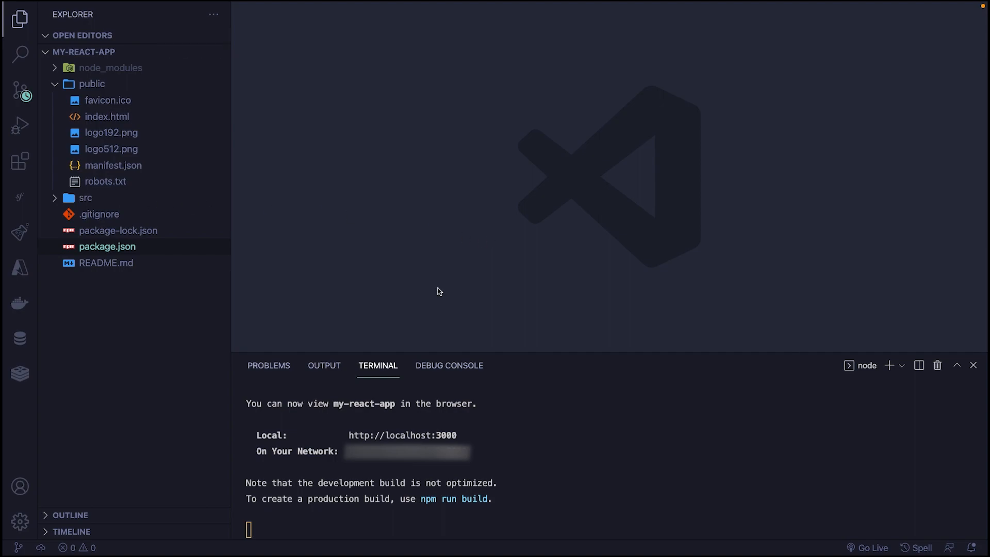
mouse_move(95, 78)
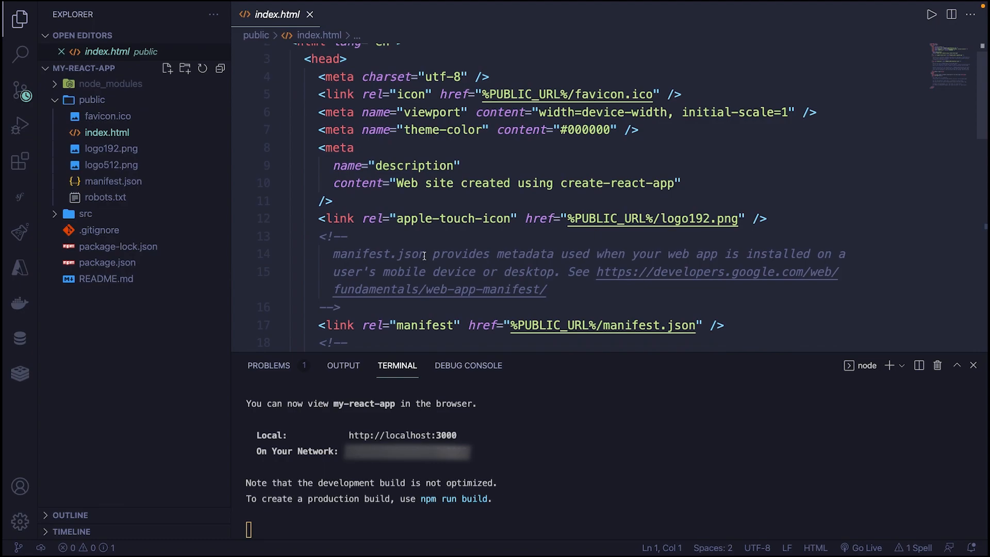
scroll(down, 3)
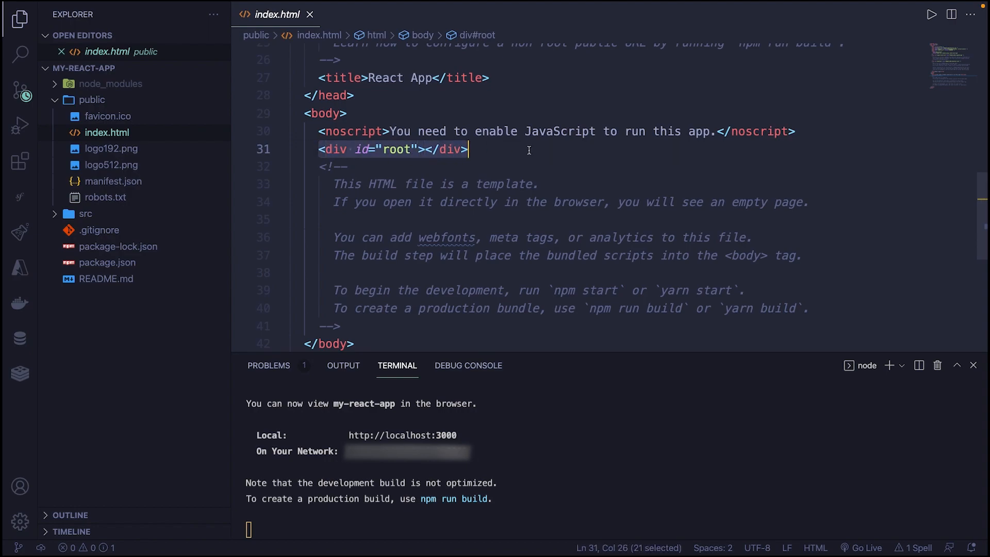
mouse_move(522, 144)
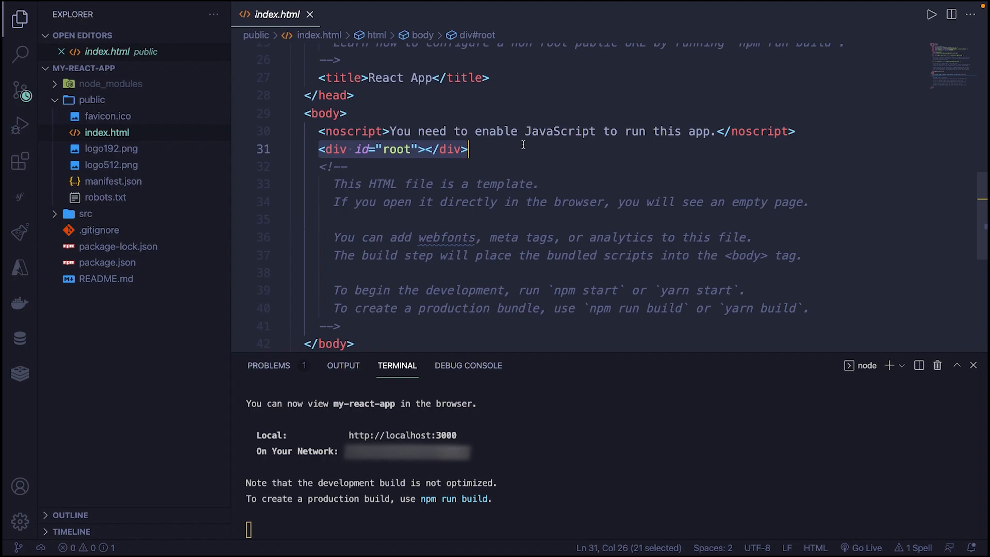
click(85, 214)
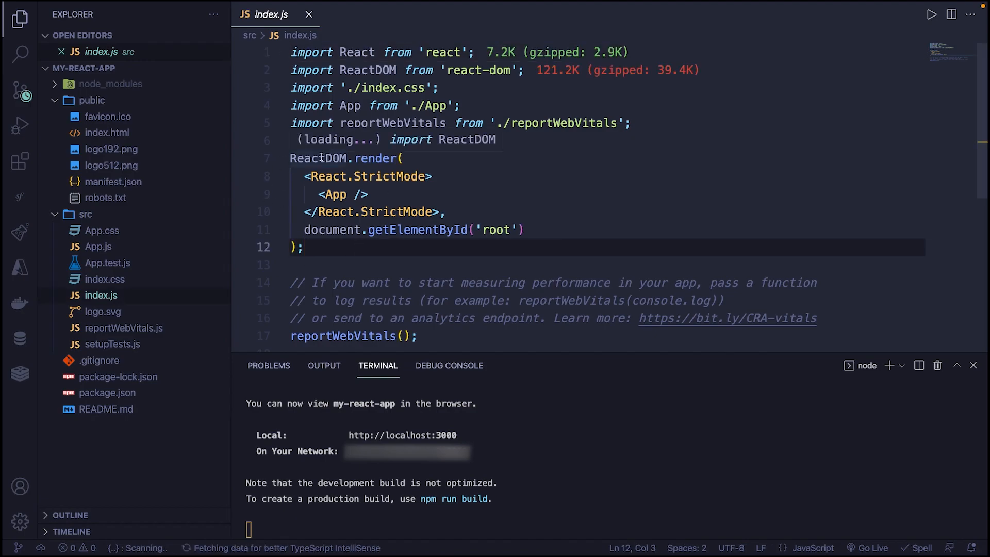
double_click(318, 157)
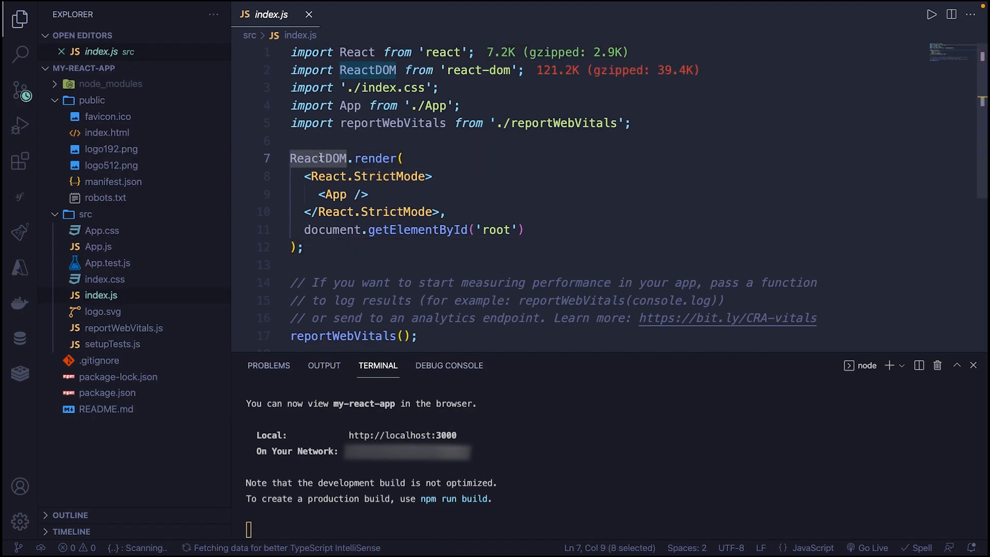
click(362, 247)
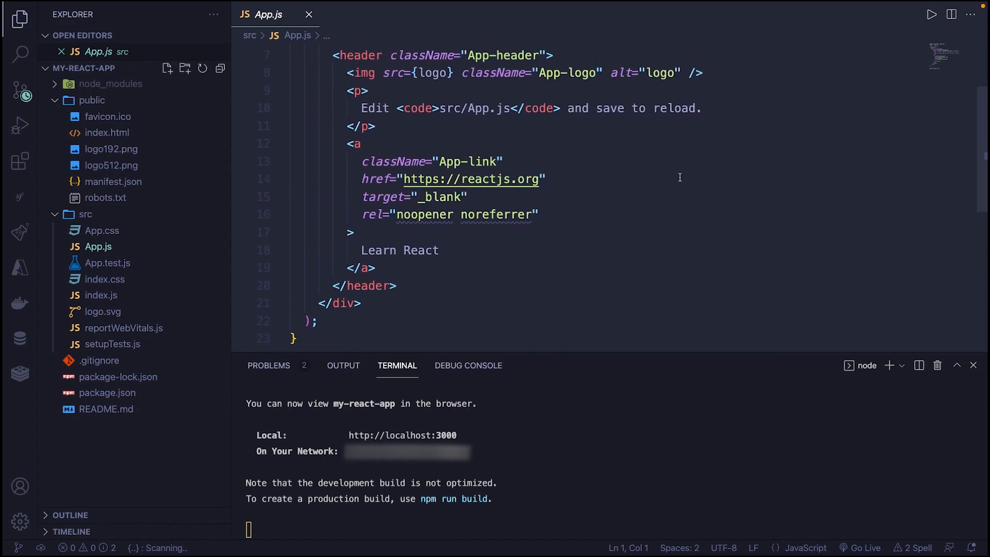
mouse_move(389, 115)
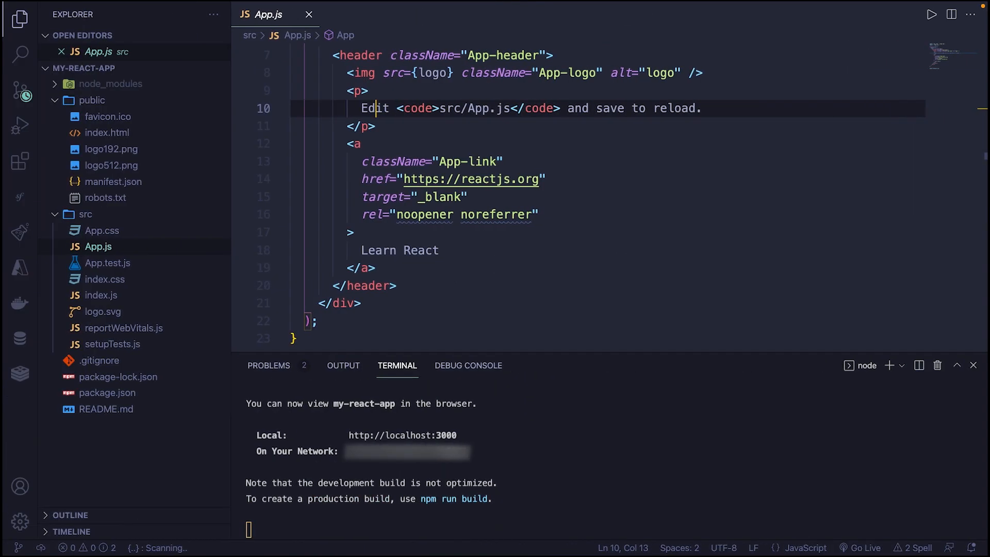
click(101, 295)
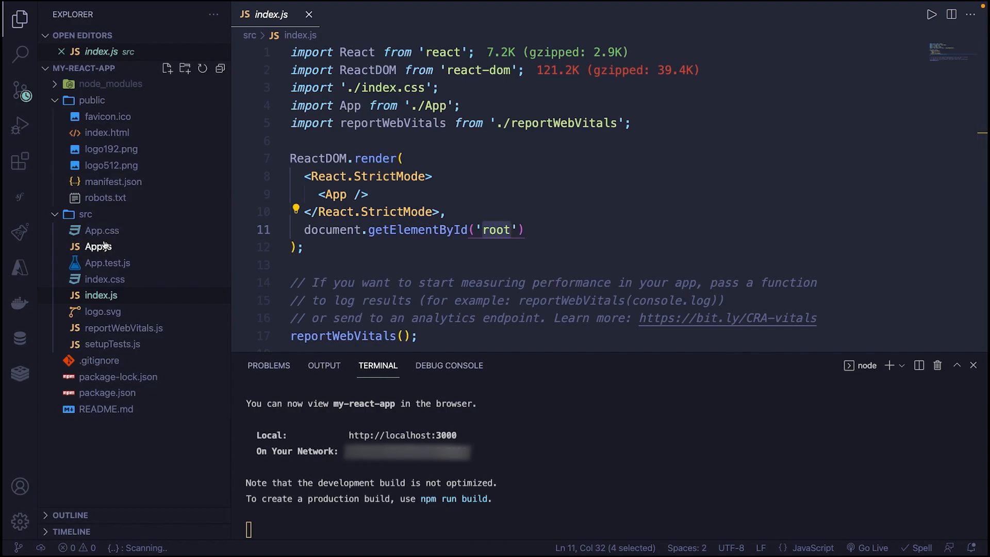
mouse_move(98, 246)
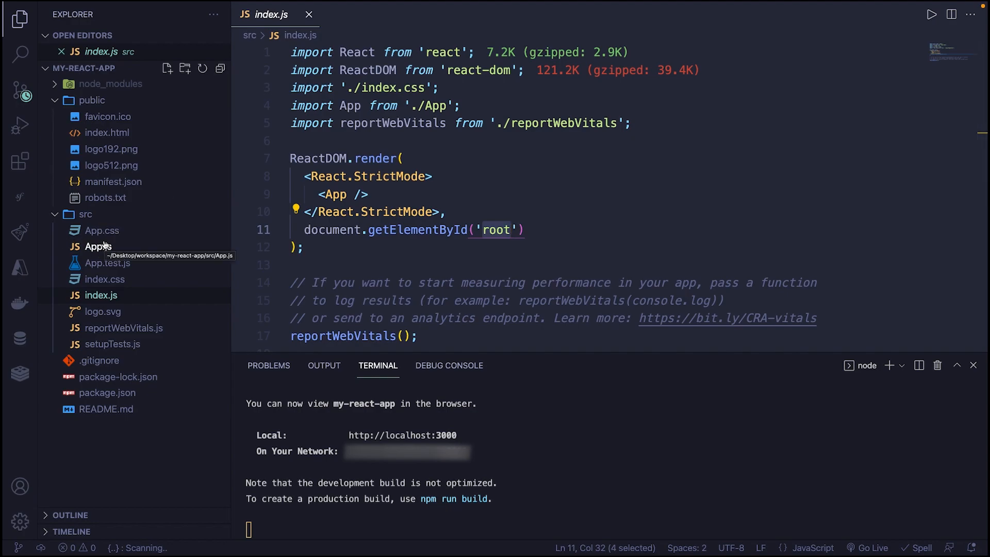